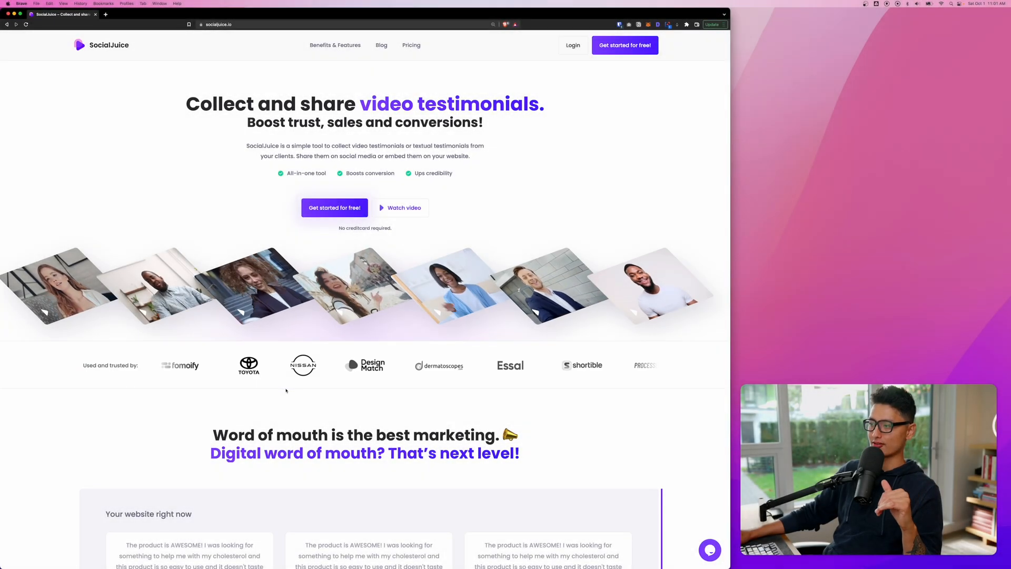
Scroll through the SocialJuice homepage and go to the Pricing page
{"action": "scroll", "scroll_direction": "down", "scroll_amount": 3}
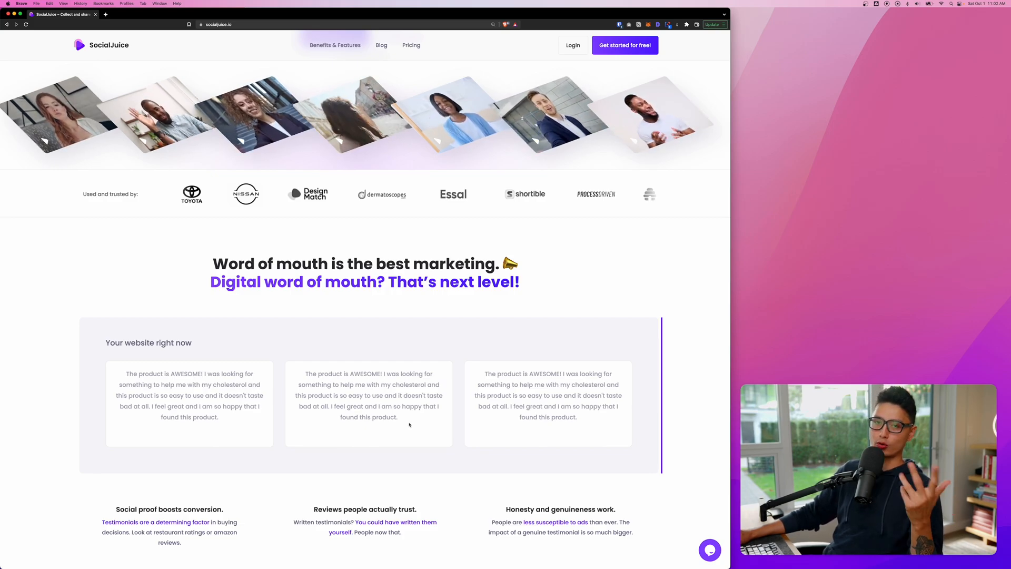
{"action": "scroll", "scroll_direction": "down", "scroll_amount": 3}
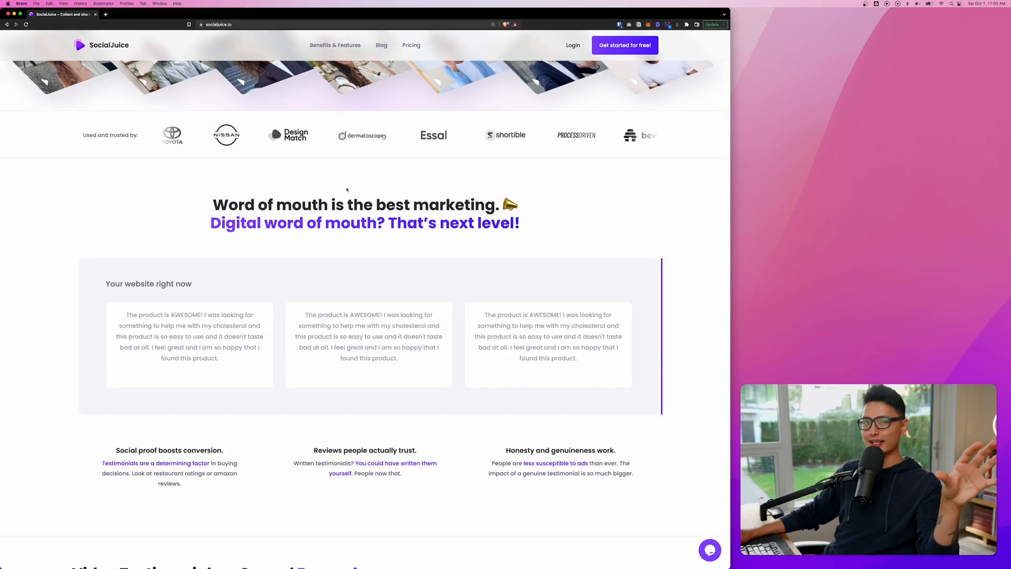
{"action": "mouse_move", "coordinate": [231, 308]}
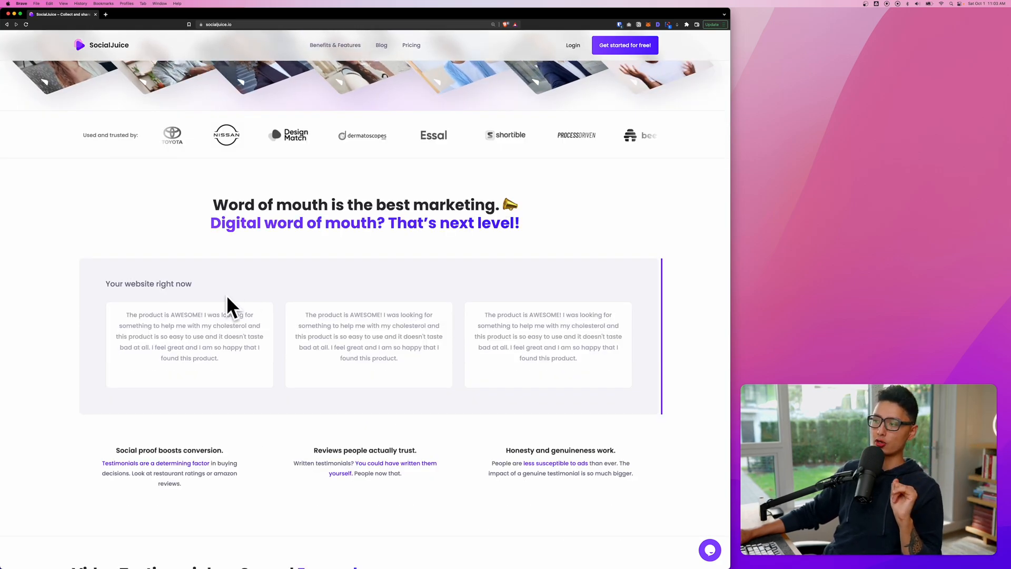
{"action": "scroll", "scroll_direction": "down", "scroll_amount": 3}
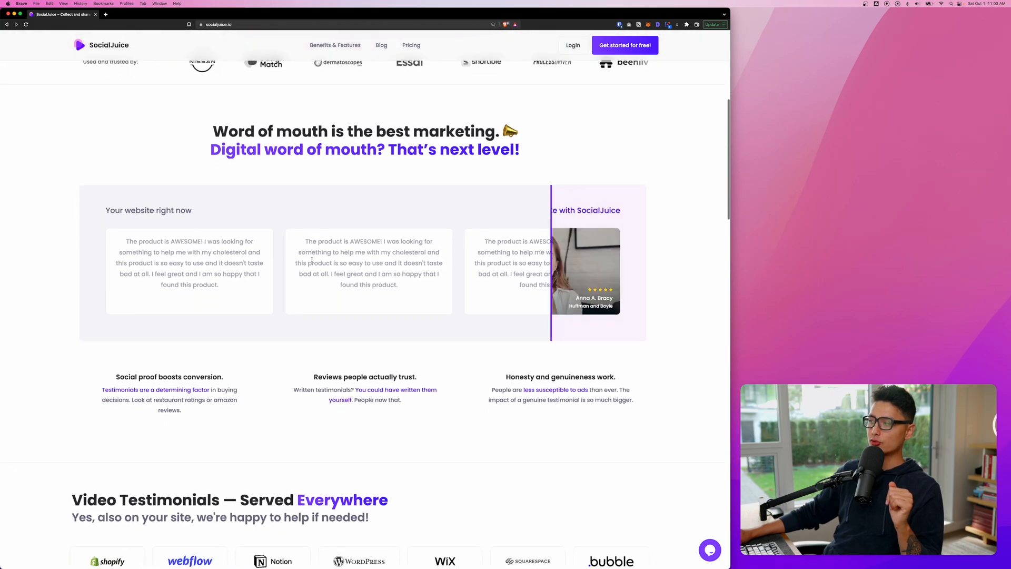
{"action": "scroll", "scroll_direction": "down", "scroll_amount": 3}
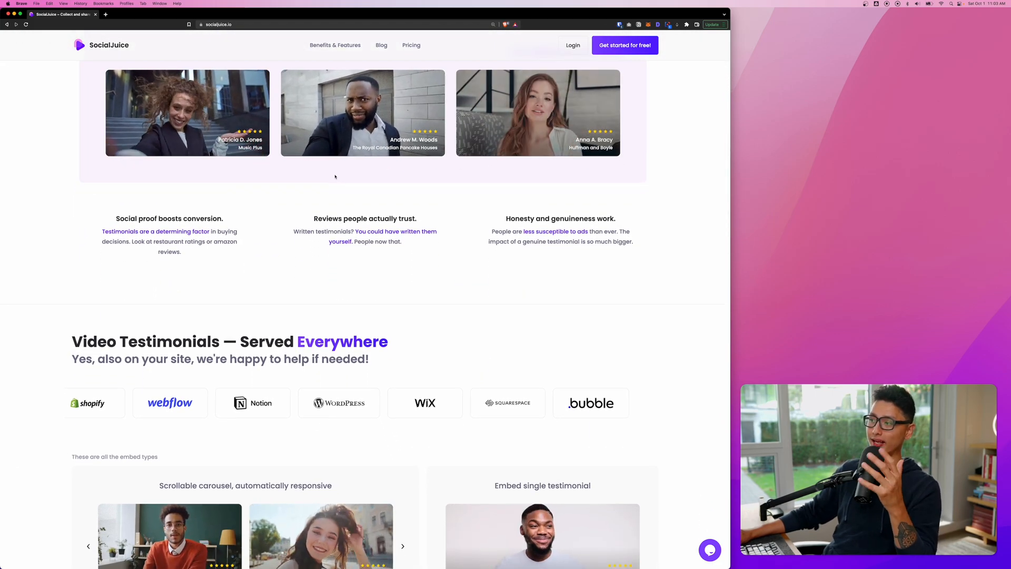
{"action": "scroll", "scroll_direction": "down", "scroll_amount": 3}
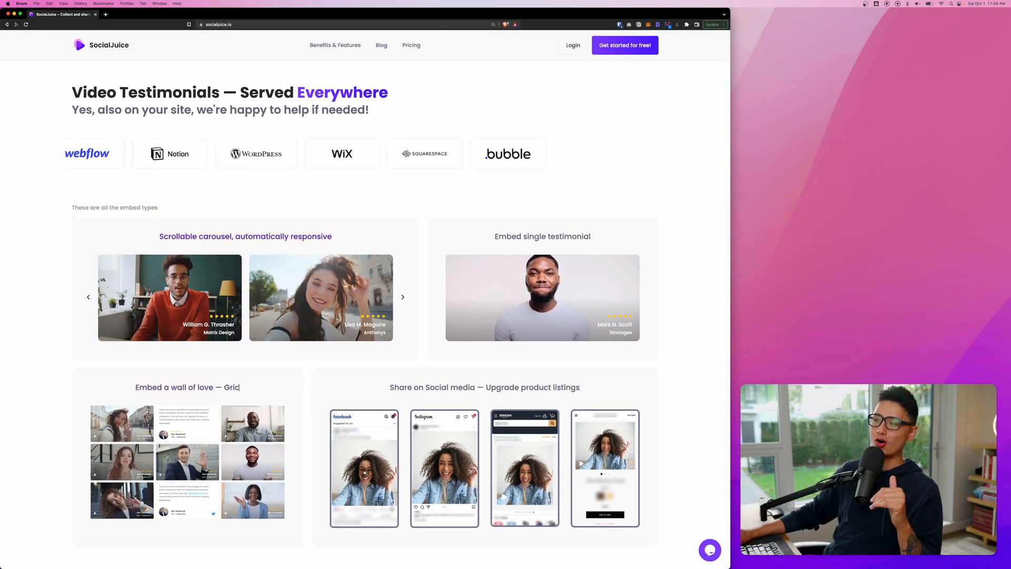
{"action": "left_click", "coordinate": [411, 46]}
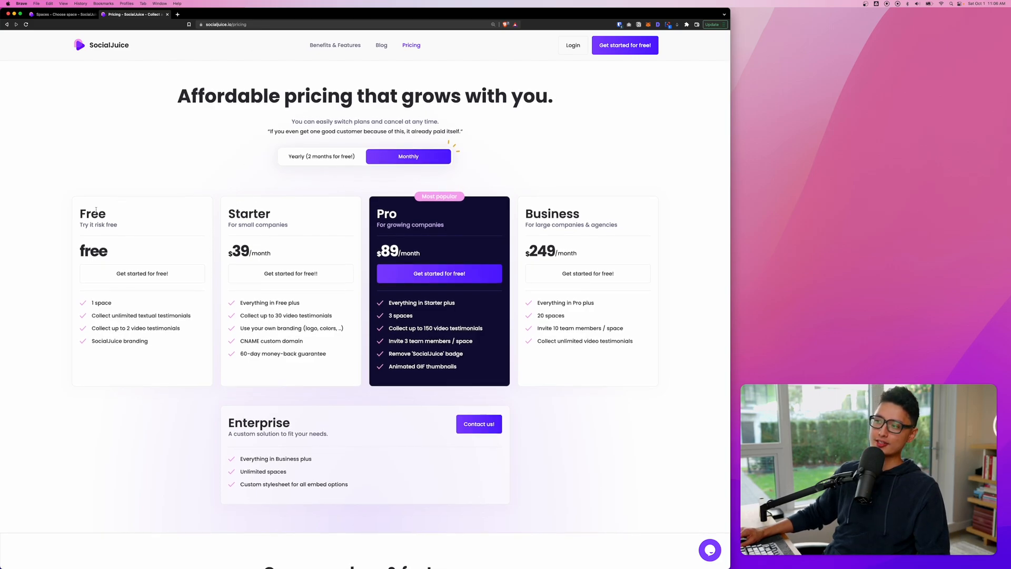
Highlight feature lines on the plan cards, including the Pro plan's team members feature
{"action": "double_click", "coordinate": [92, 213]}
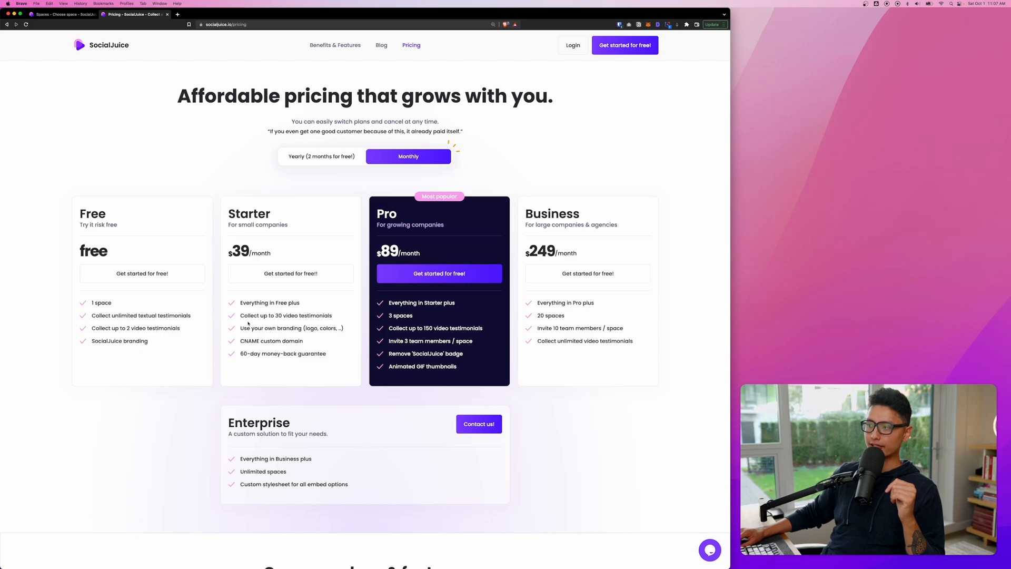
{"action": "double_click", "coordinate": [286, 315]}
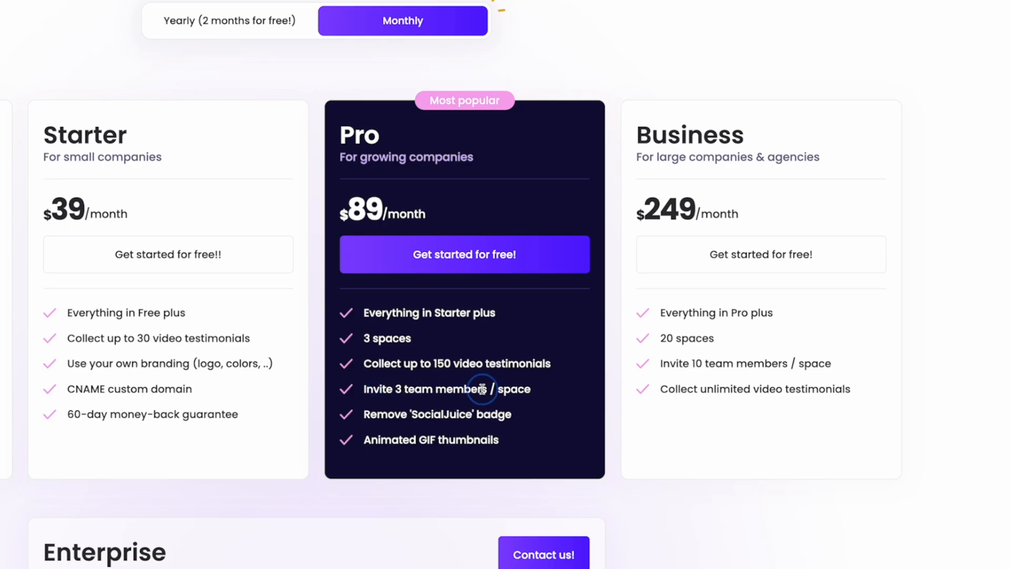
{"action": "double_click", "coordinate": [443, 388]}
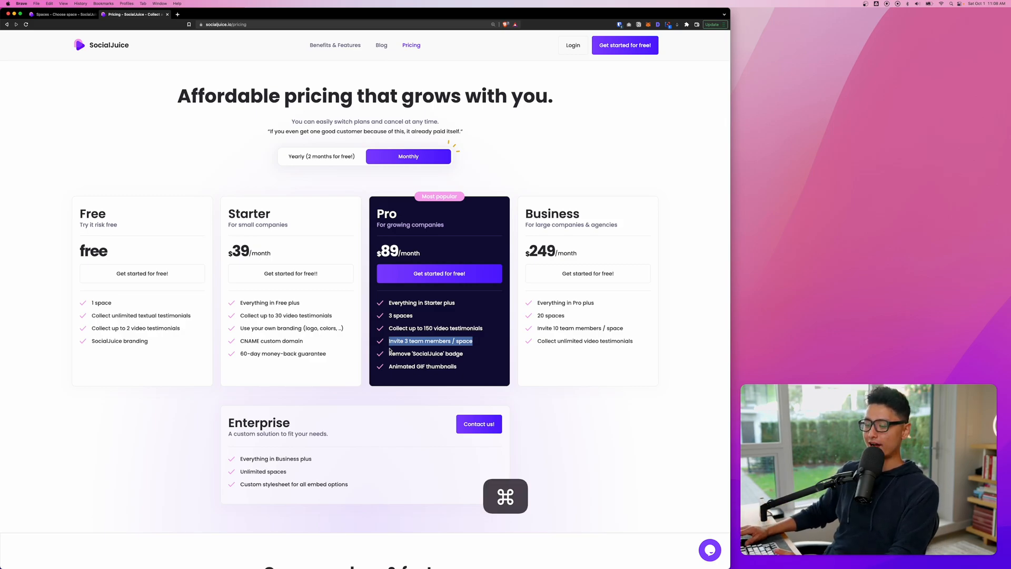
Create a new company space with the public link socialjuice.io/tario from the Spaces dashboard
{"action": "left_click", "coordinate": [61, 14]}
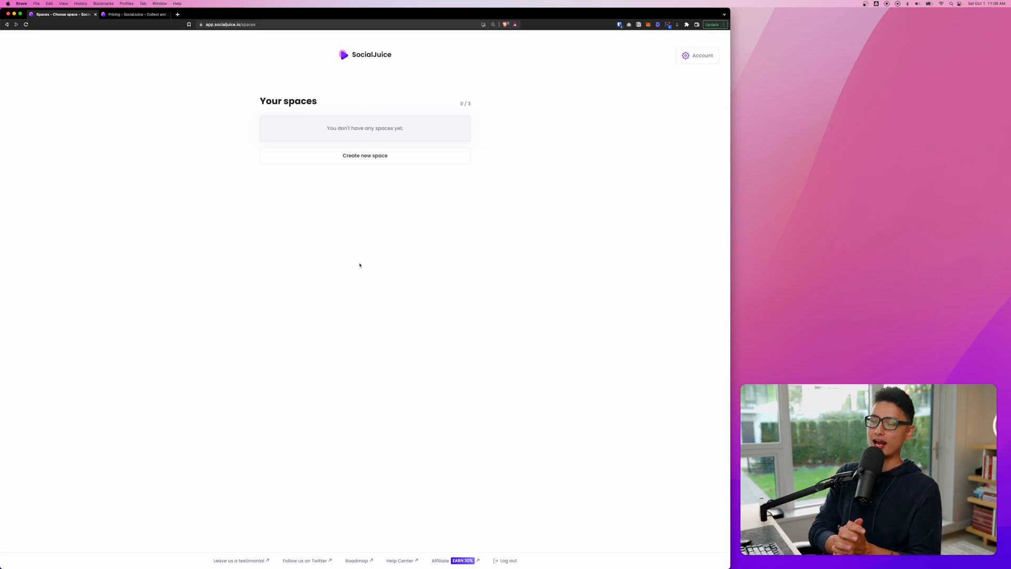
{"action": "mouse_move", "coordinate": [310, 203]}
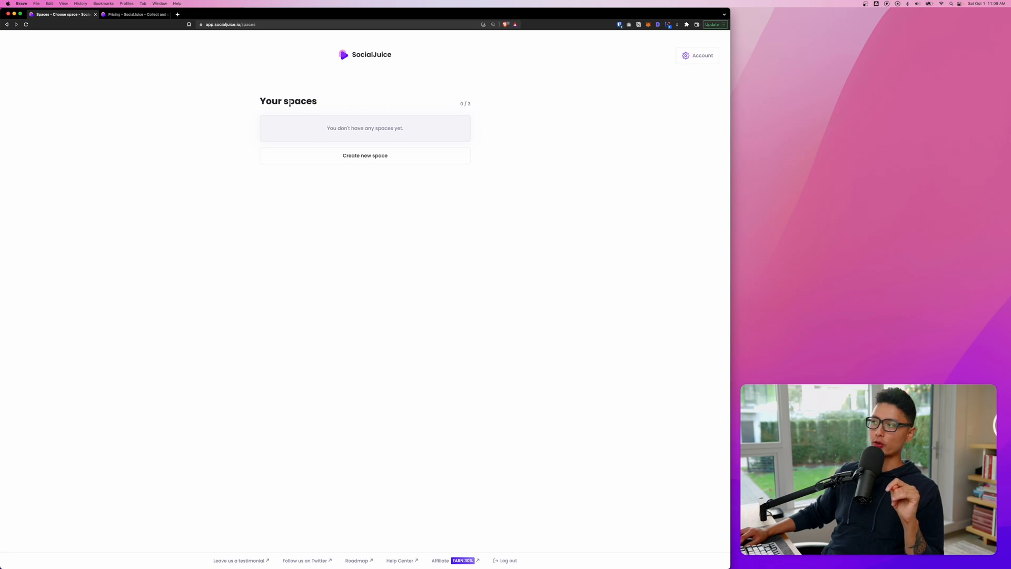
{"action": "left_click", "coordinate": [364, 156]}
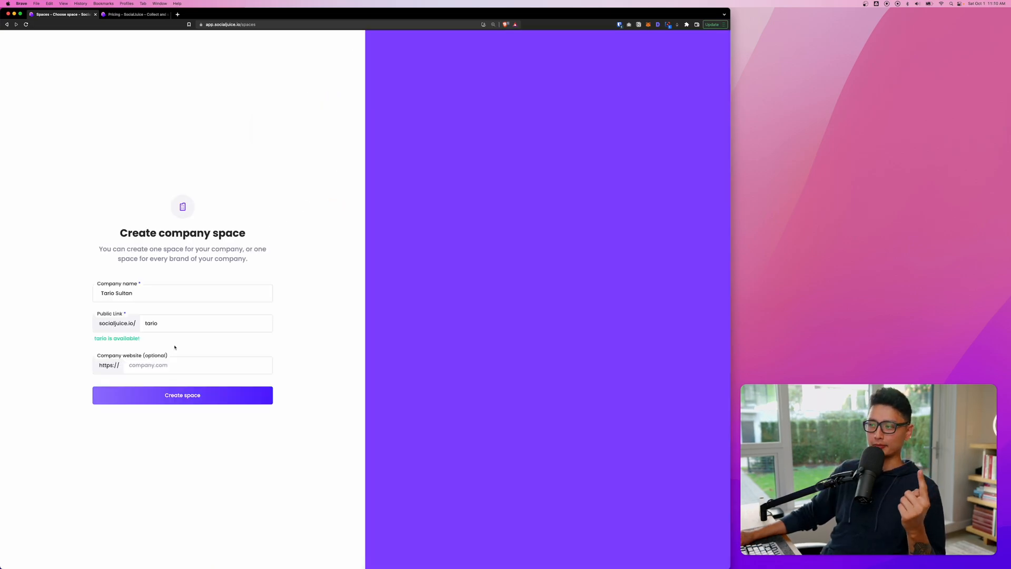
{"action": "left_click", "coordinate": [182, 323]}
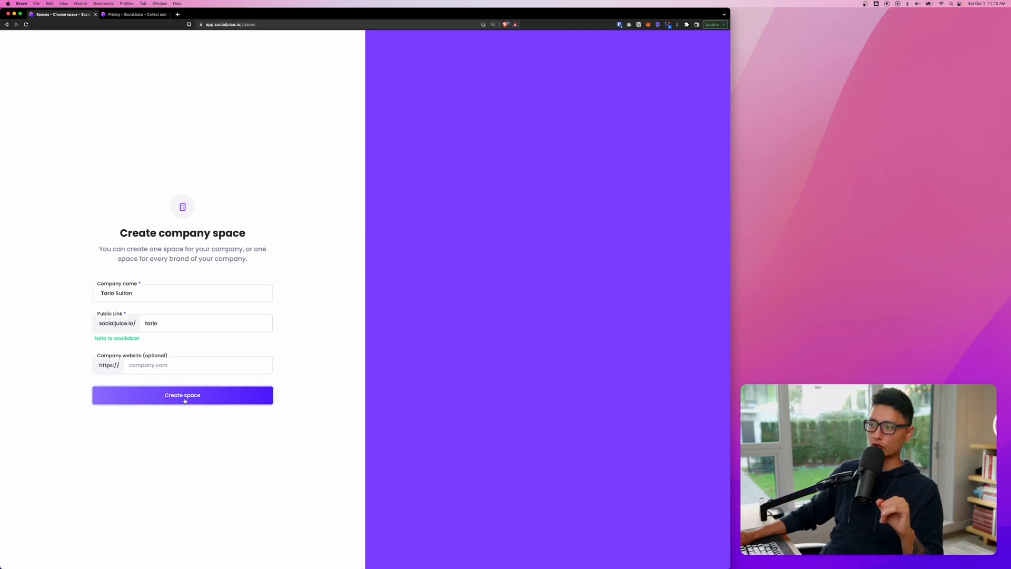
{"action": "left_click", "coordinate": [182, 395]}
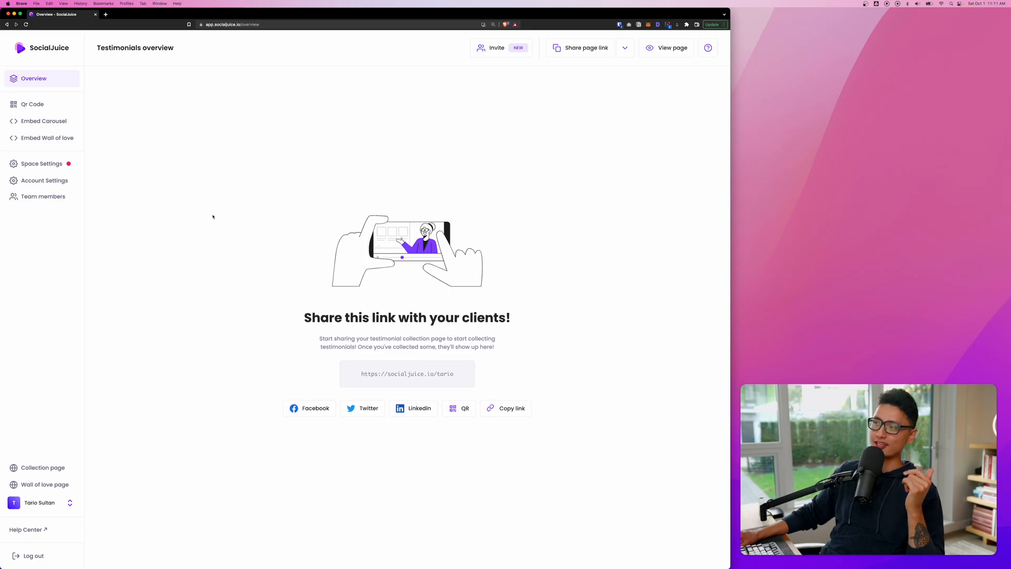
{"action": "mouse_move", "coordinate": [129, 194]}
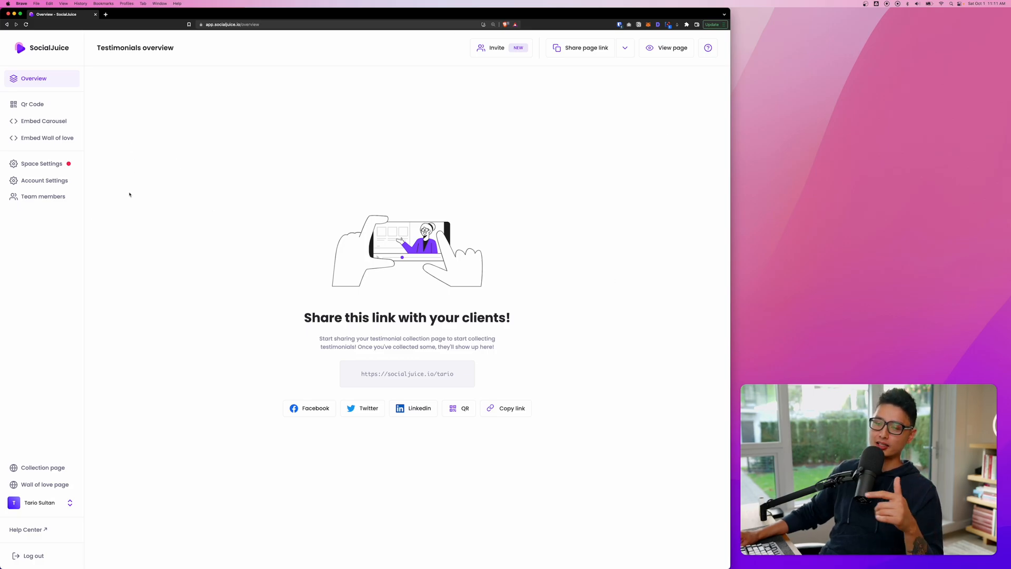
{"action": "mouse_move", "coordinate": [41, 163]}
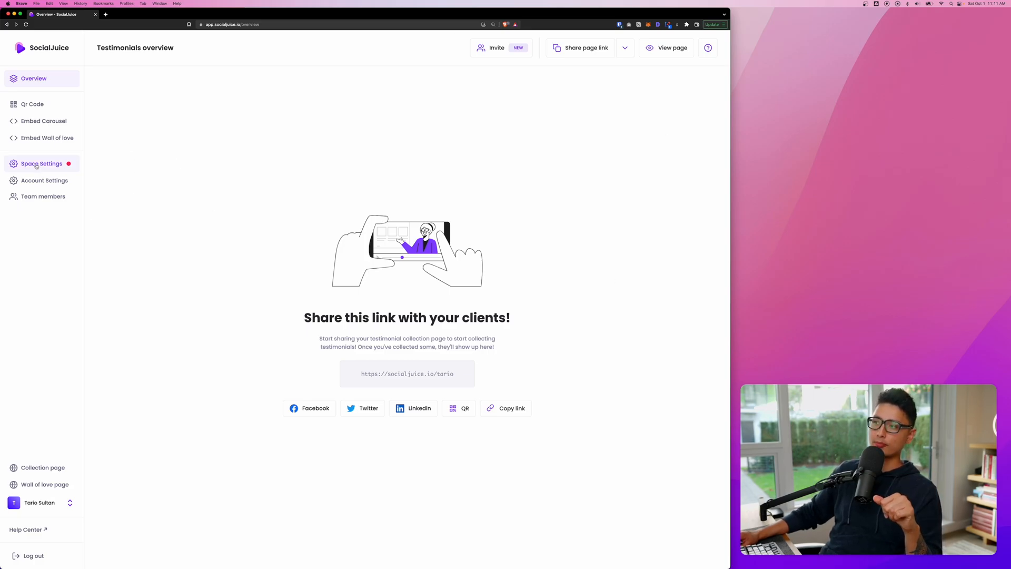
Open Space Settings from the left sidebar to reach the public page options
{"action": "left_click", "coordinate": [43, 164]}
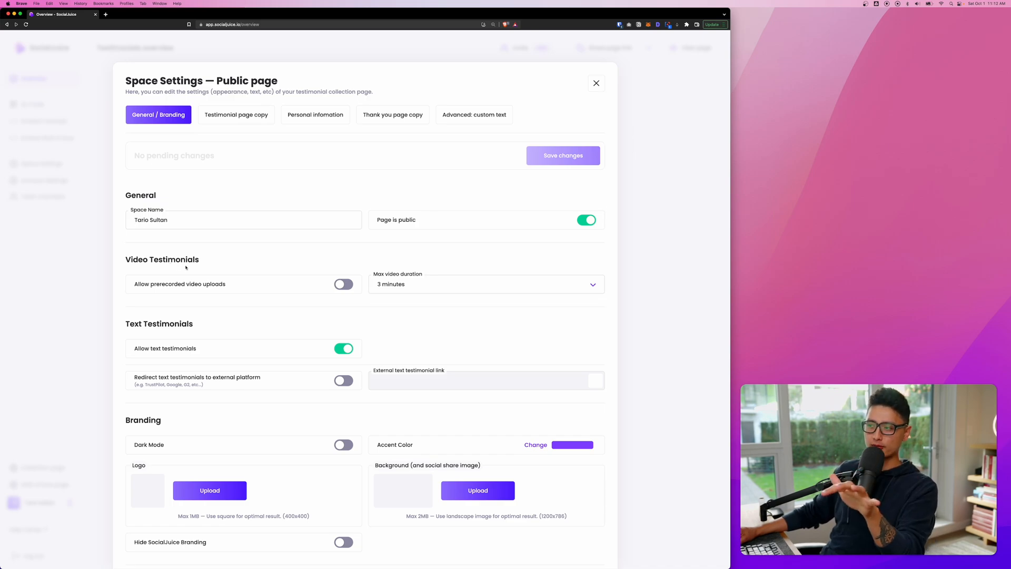
{"action": "left_click", "coordinate": [485, 283]}
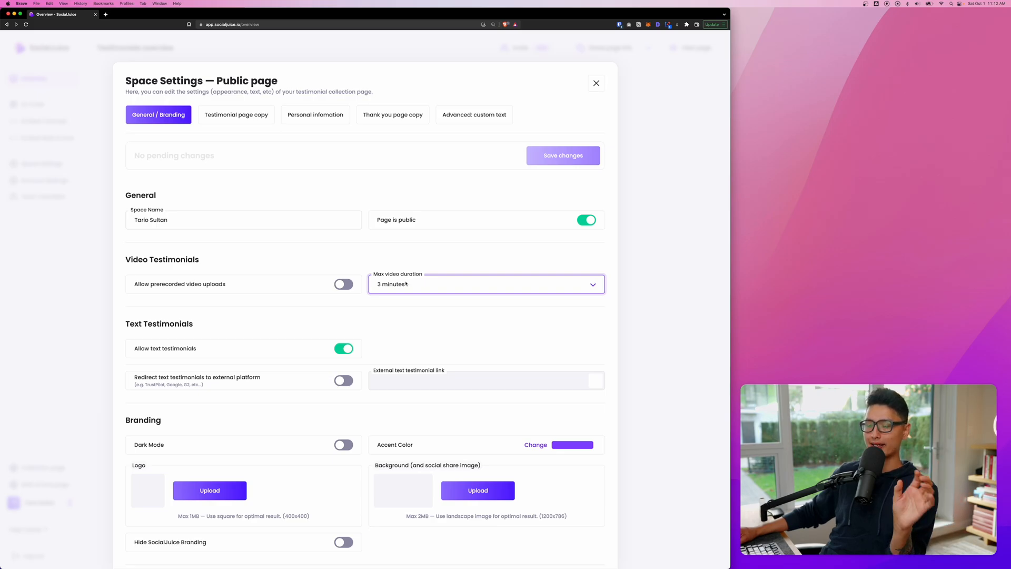
{"action": "left_click", "coordinate": [483, 283]}
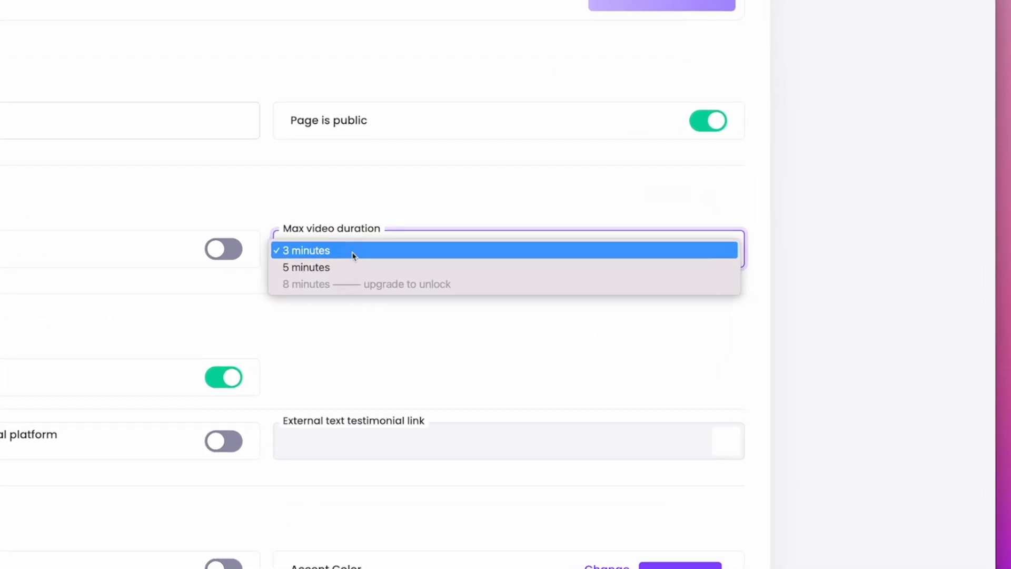
{"action": "mouse_move", "coordinate": [133, 295]}
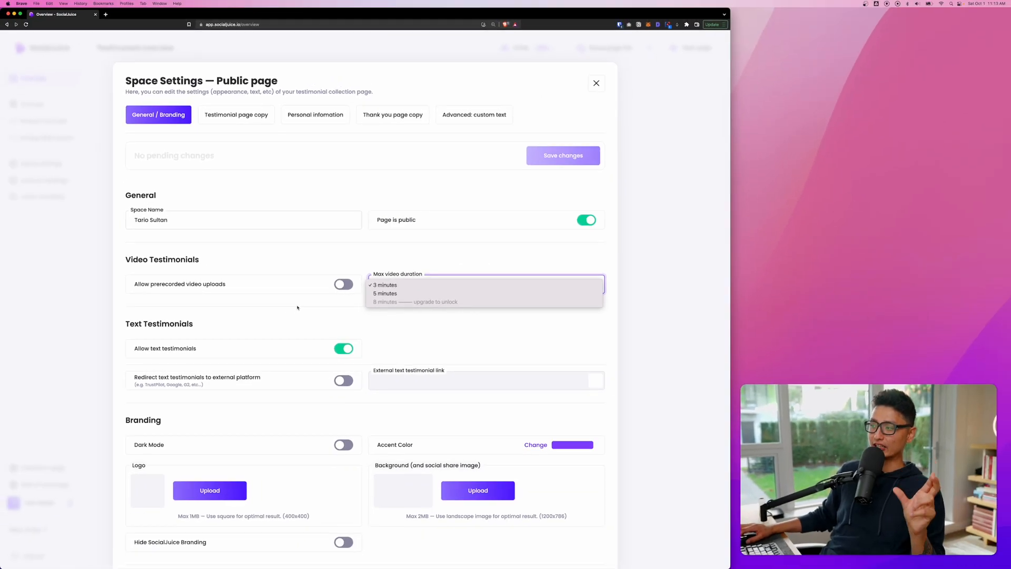
{"action": "mouse_move", "coordinate": [385, 294]}
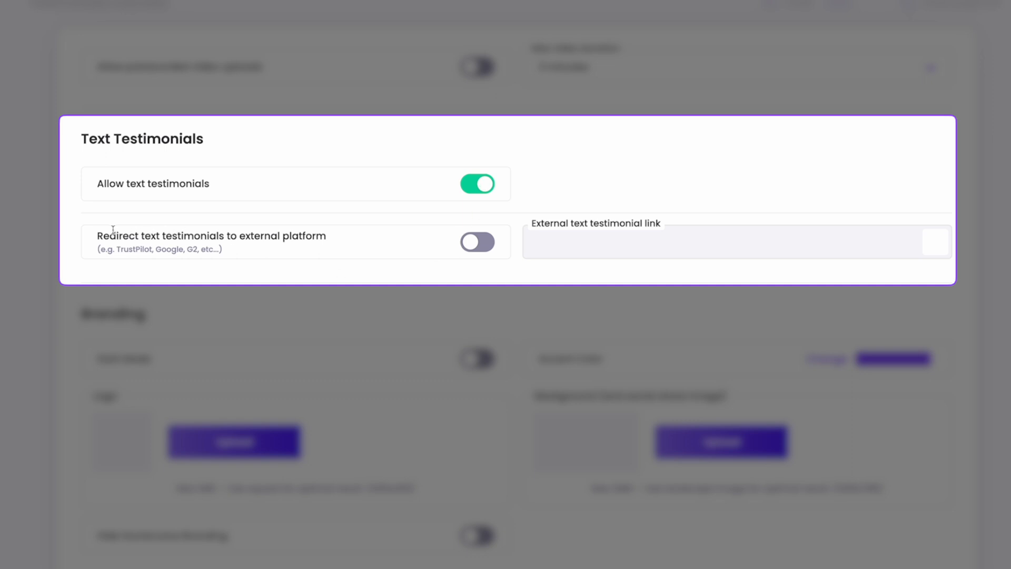
{"action": "double_click", "coordinate": [211, 235]}
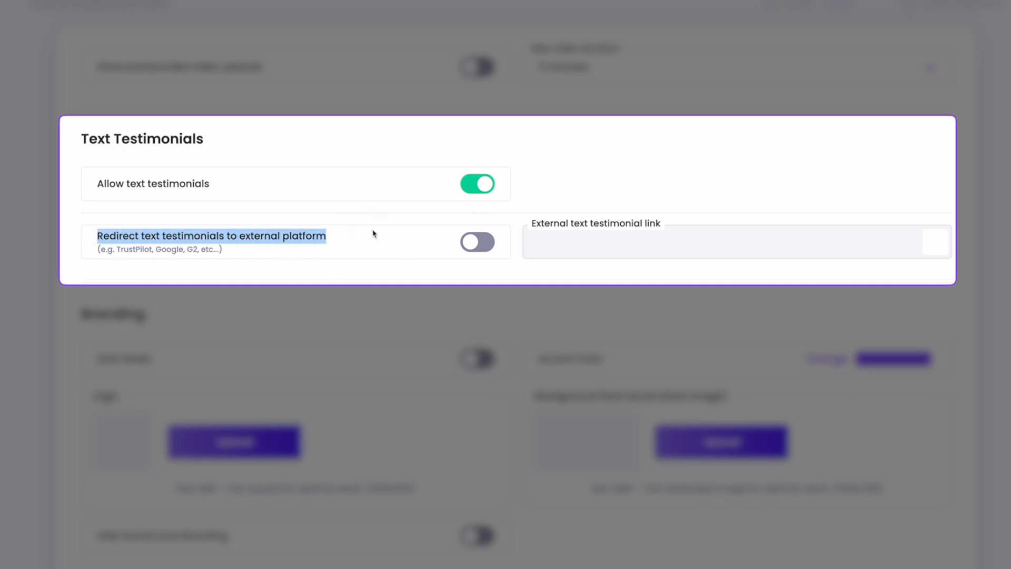
{"action": "mouse_move", "coordinate": [368, 238]}
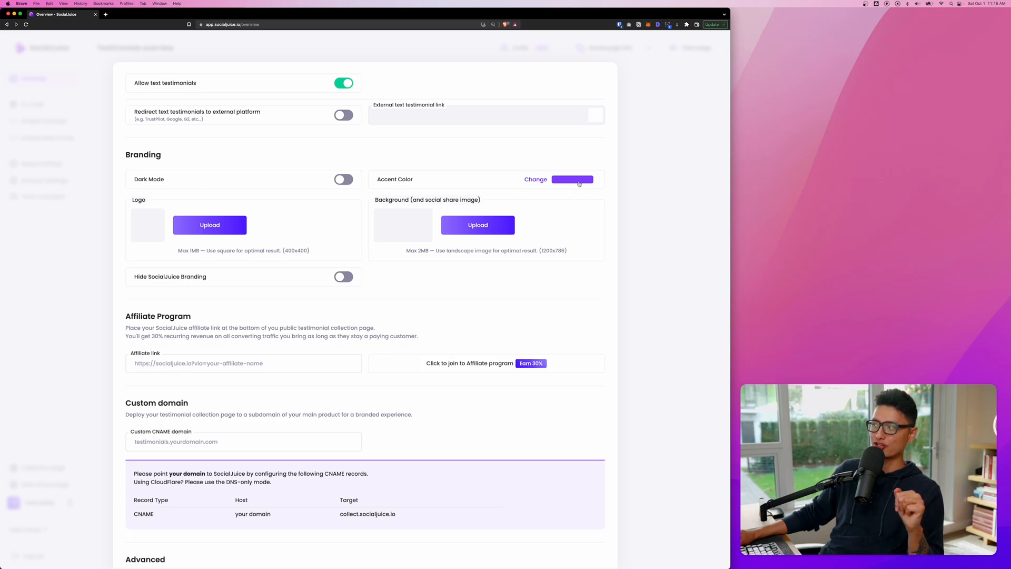
{"action": "mouse_move", "coordinate": [463, 155]}
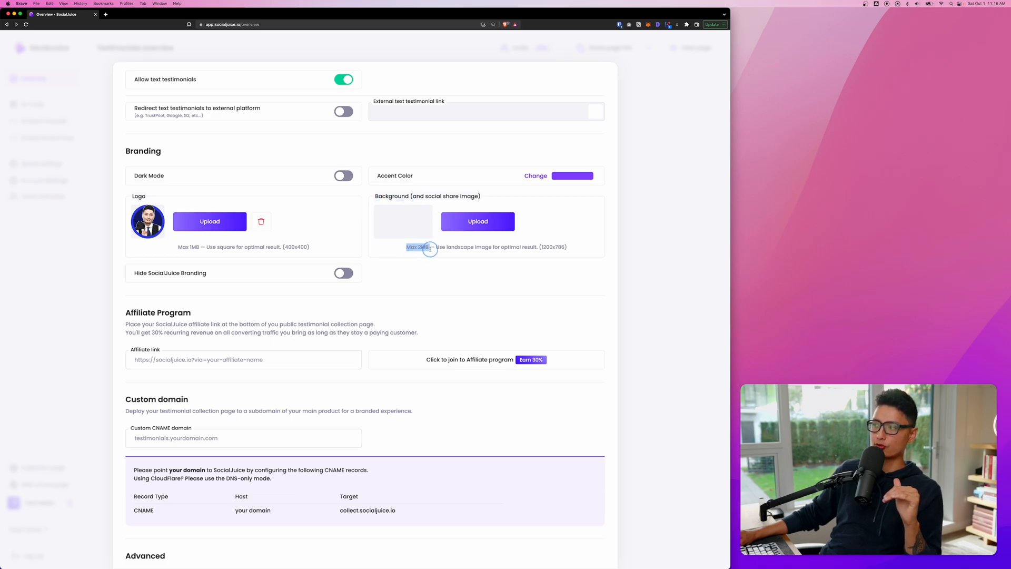
Scroll down the General / Branding settings to the Hide SocialJuice Branding toggle
{"action": "scroll", "scroll_direction": "down", "scroll_amount": 3}
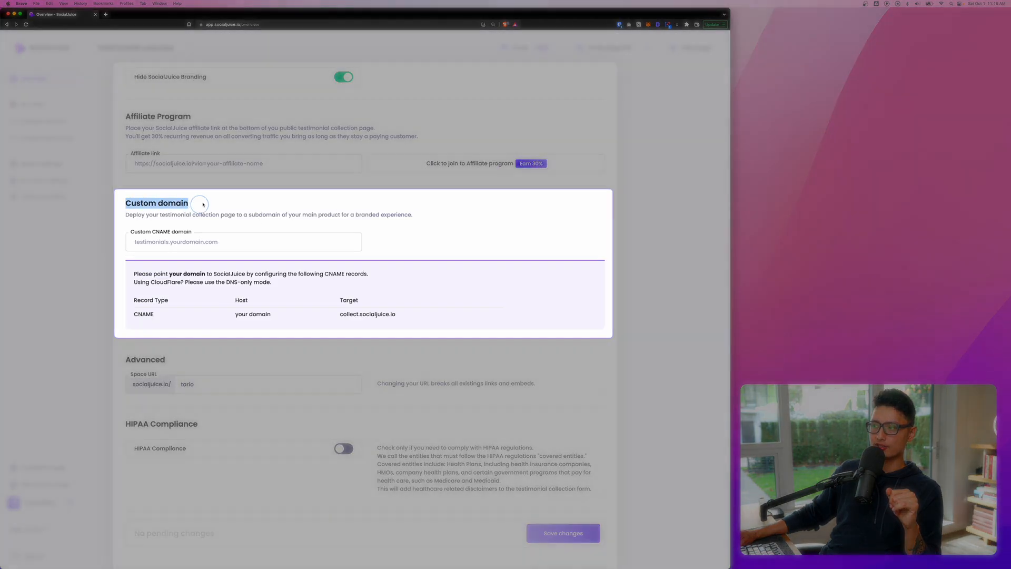
{"action": "left_click", "coordinate": [243, 241]}
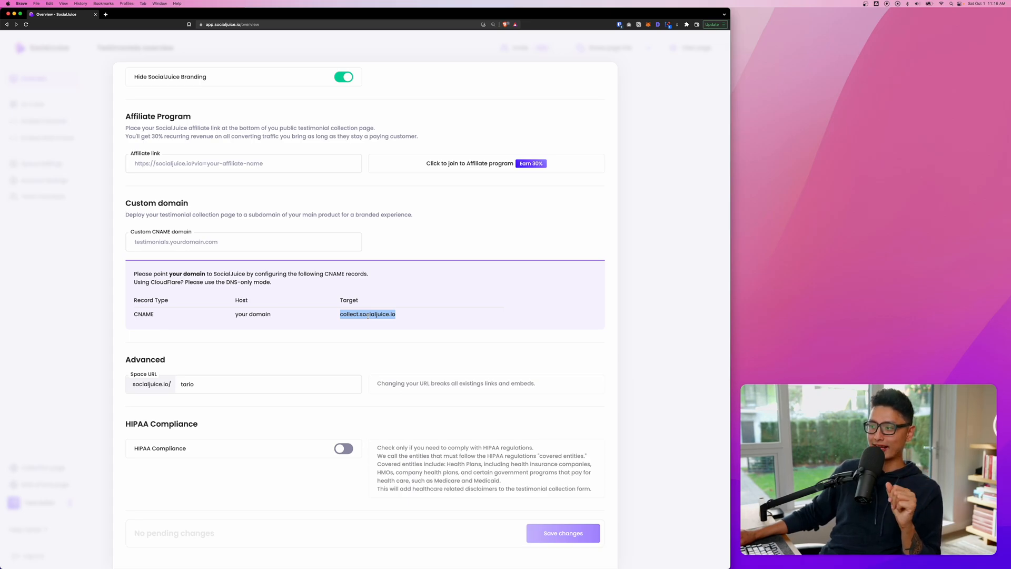
{"action": "left_click", "coordinate": [244, 241]}
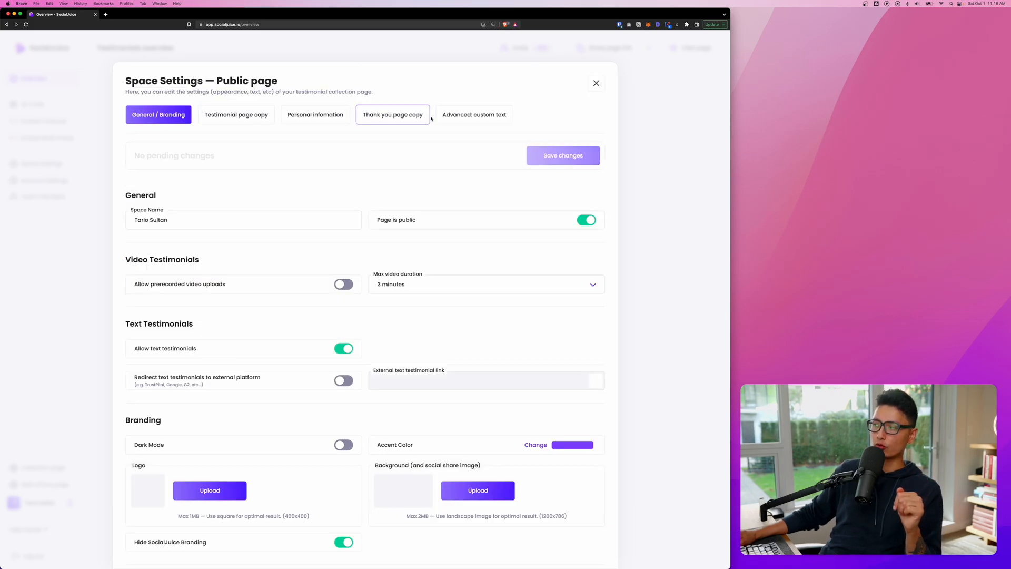
Close Space Settings and open the Tario Sultan collection page in a new tab, selecting its address
{"action": "left_click", "coordinate": [595, 83]}
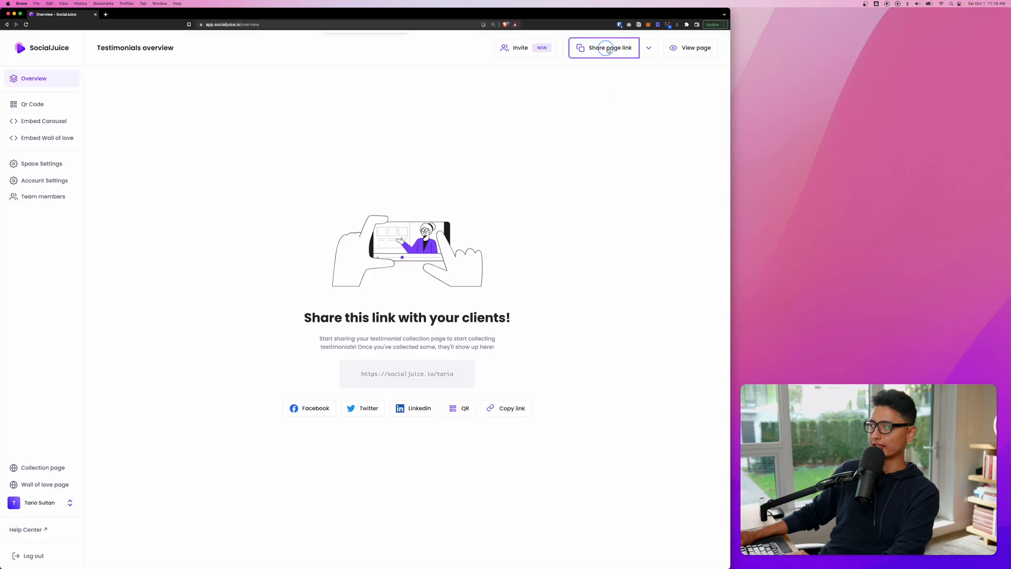
{"action": "left_click", "coordinate": [604, 47]}
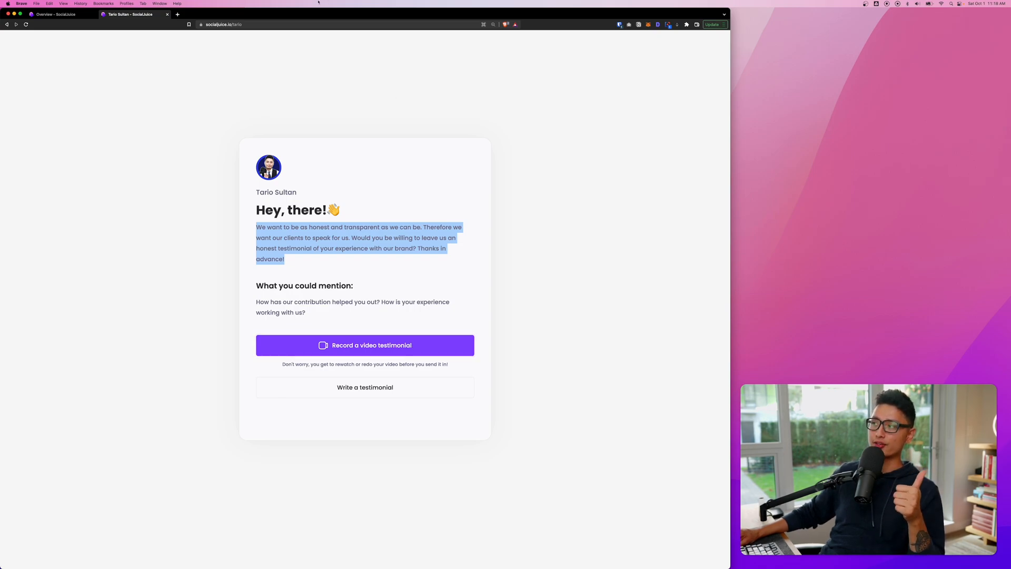
{"action": "left_click", "coordinate": [222, 24]}
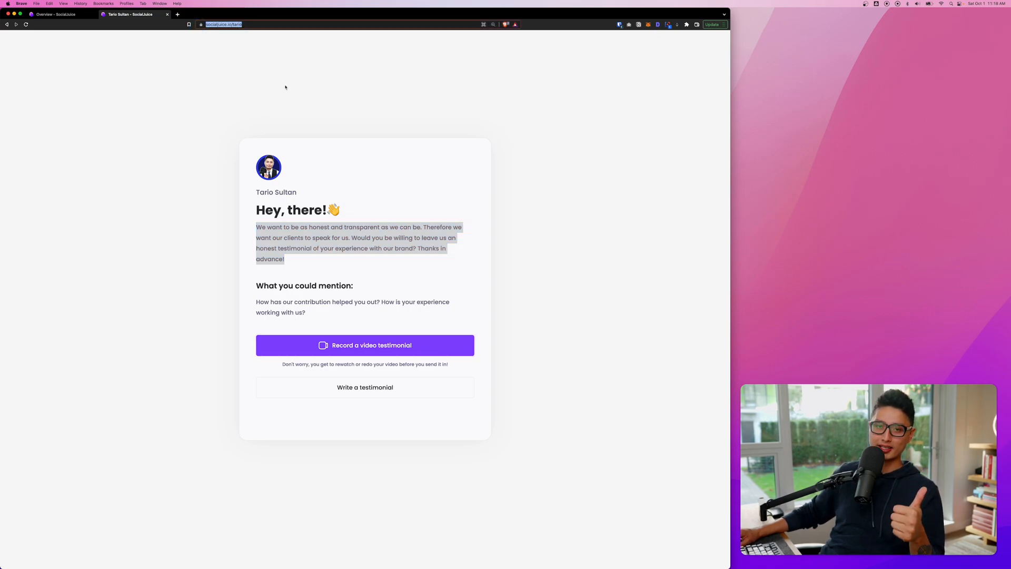
{"action": "mouse_move", "coordinate": [308, 99]}
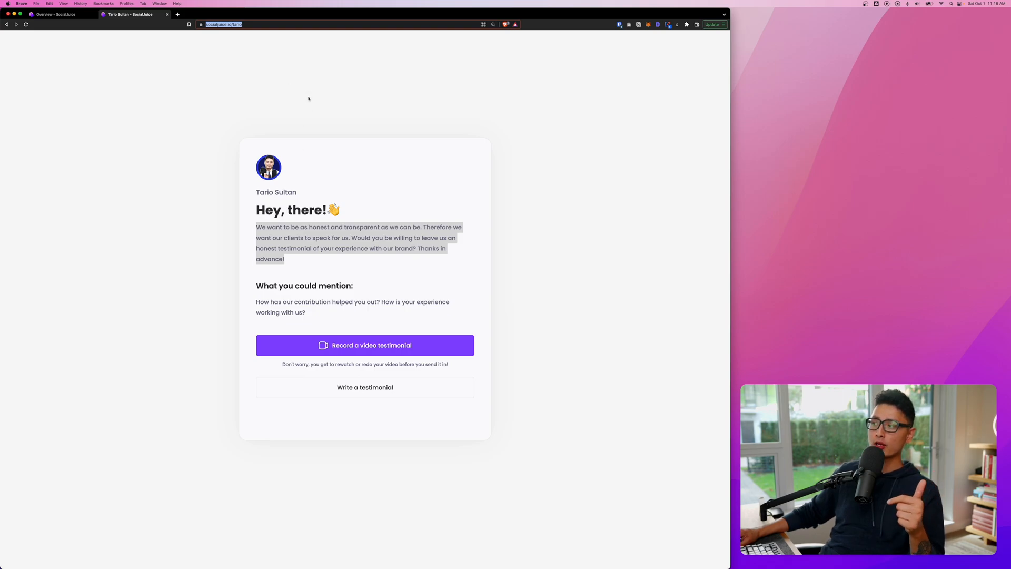
{"action": "left_click", "coordinate": [308, 97]}
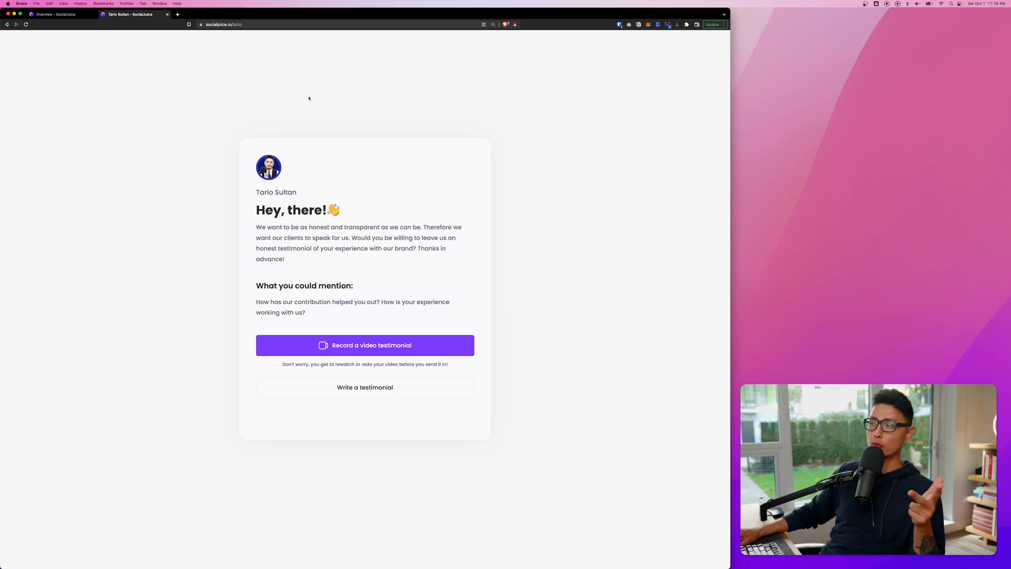
Back on the dashboard, view and close the collection page's QR code, then return to Space Settings
{"action": "left_click", "coordinate": [58, 13]}
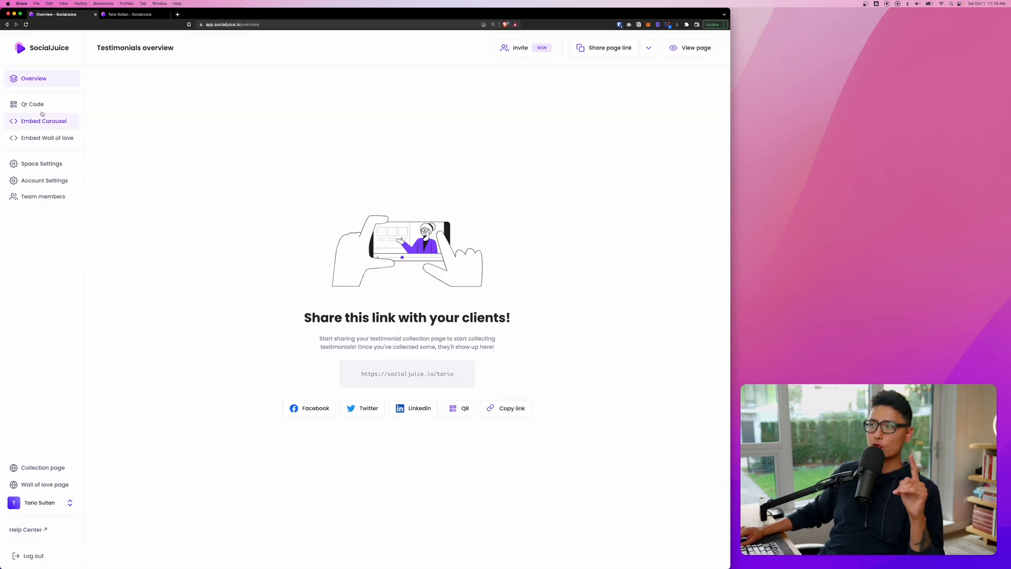
{"action": "left_click", "coordinate": [32, 104]}
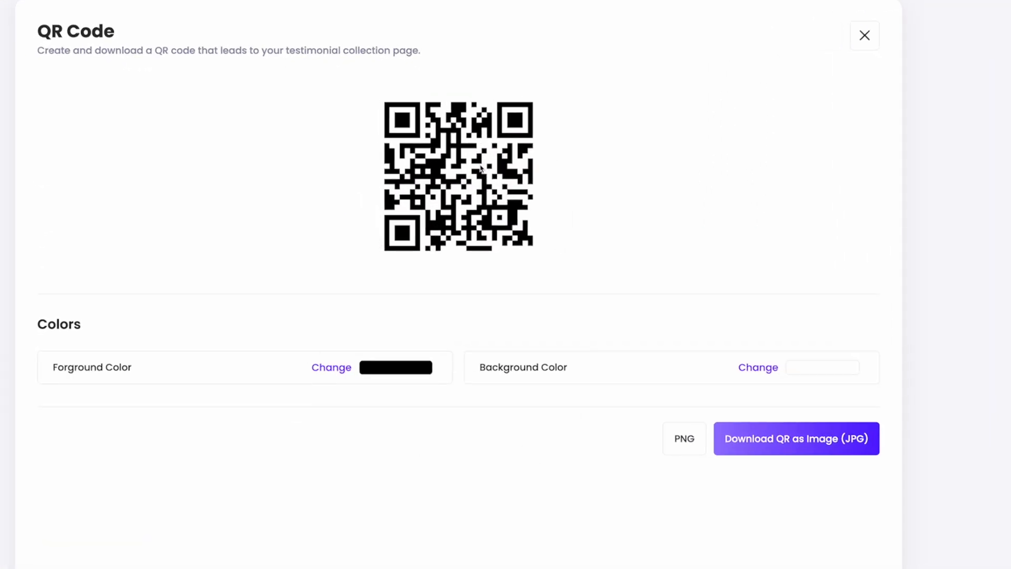
{"action": "double_click", "coordinate": [91, 367]}
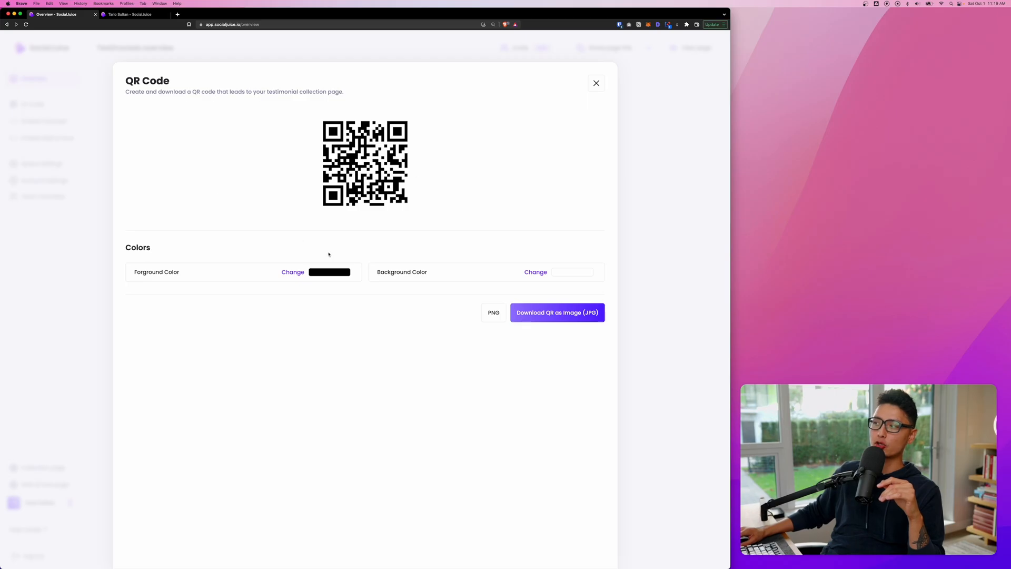
{"action": "left_click", "coordinate": [595, 84]}
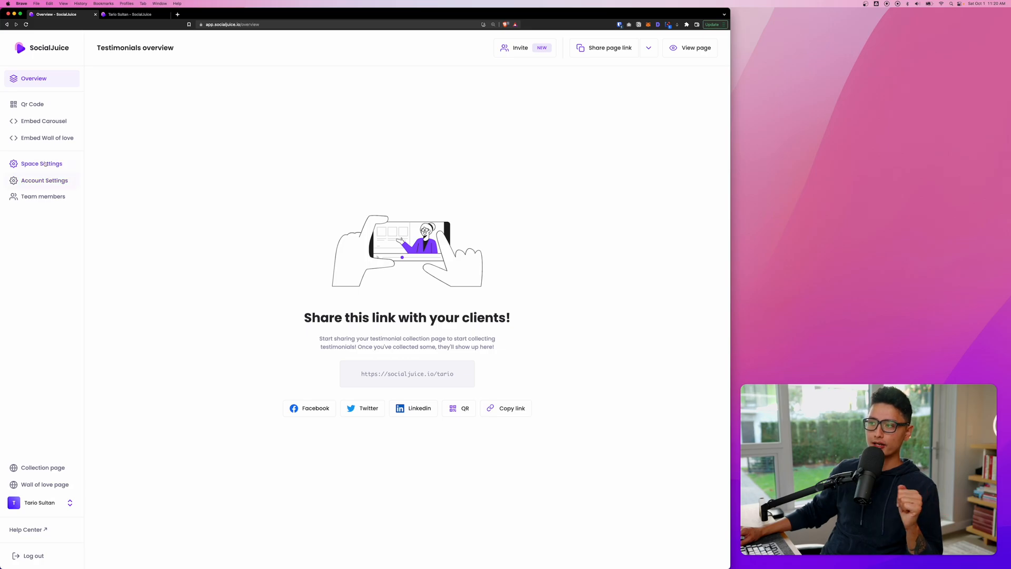
{"action": "left_click", "coordinate": [41, 163]}
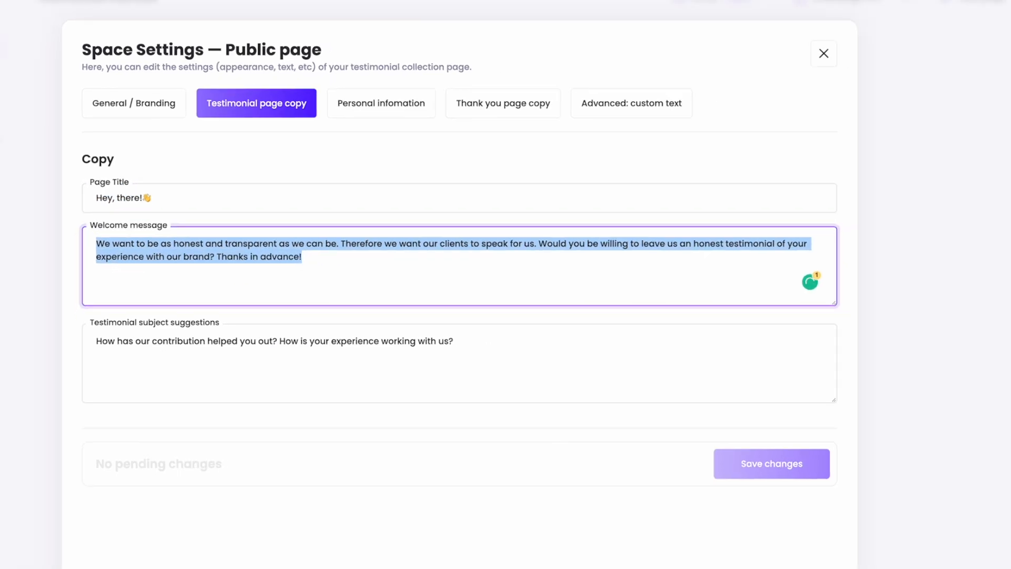
In Personal information, keep the email request but switch off job title and company name, then return to the website tab
{"action": "key", "text": "cmd+1"}
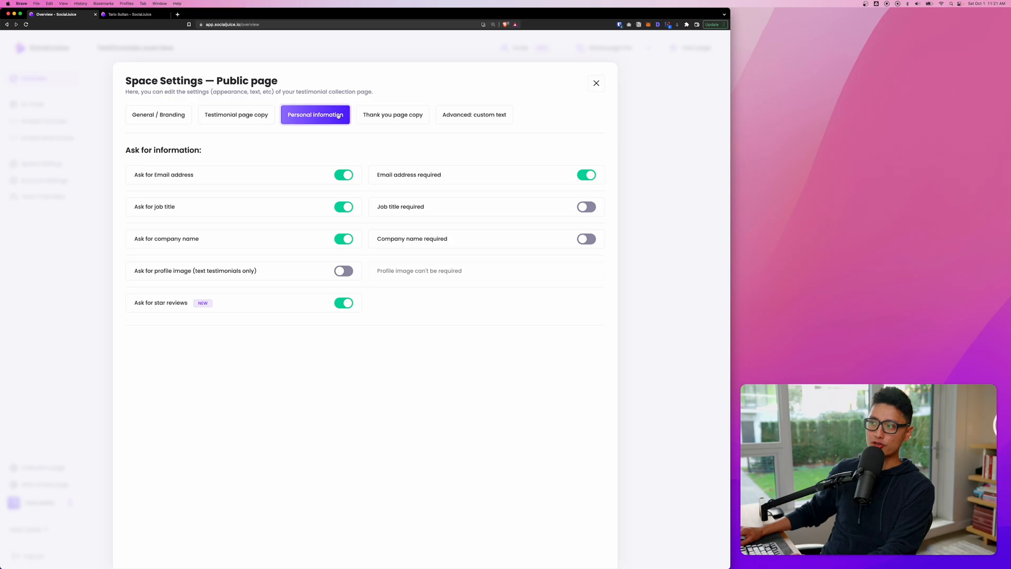
{"action": "mouse_move", "coordinate": [177, 207]}
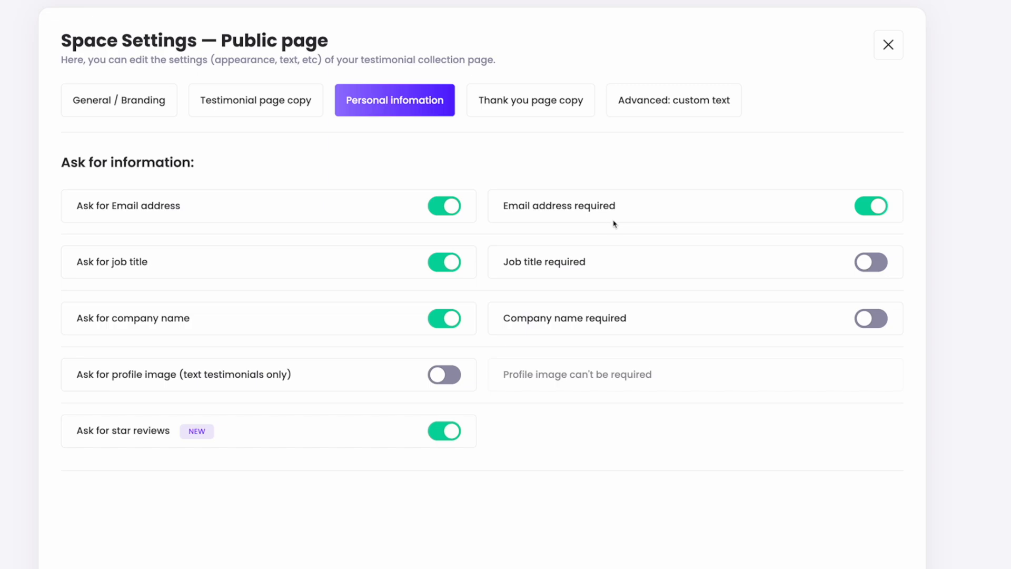
{"action": "left_click", "coordinate": [445, 205]}
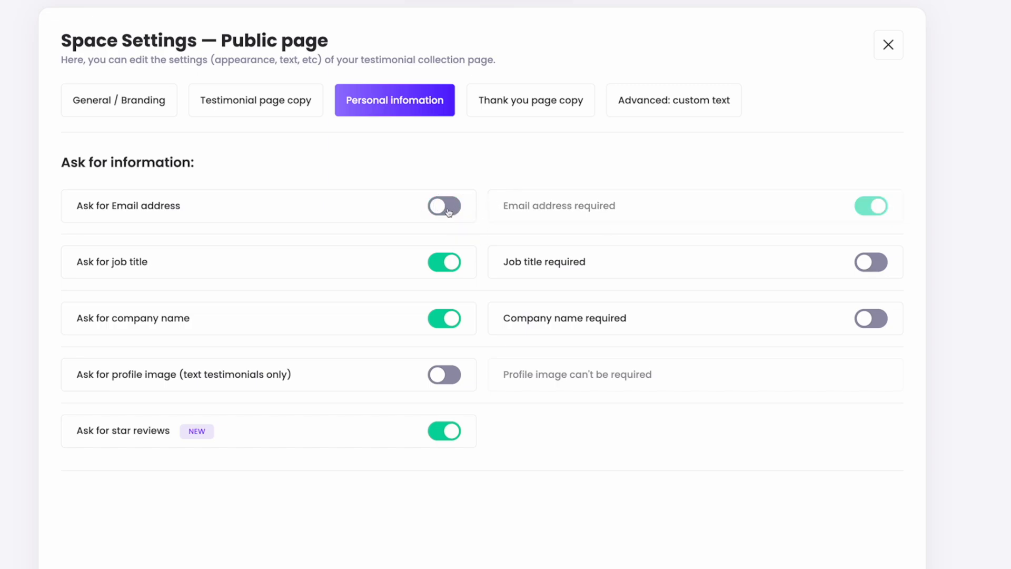
{"action": "left_click", "coordinate": [443, 205]}
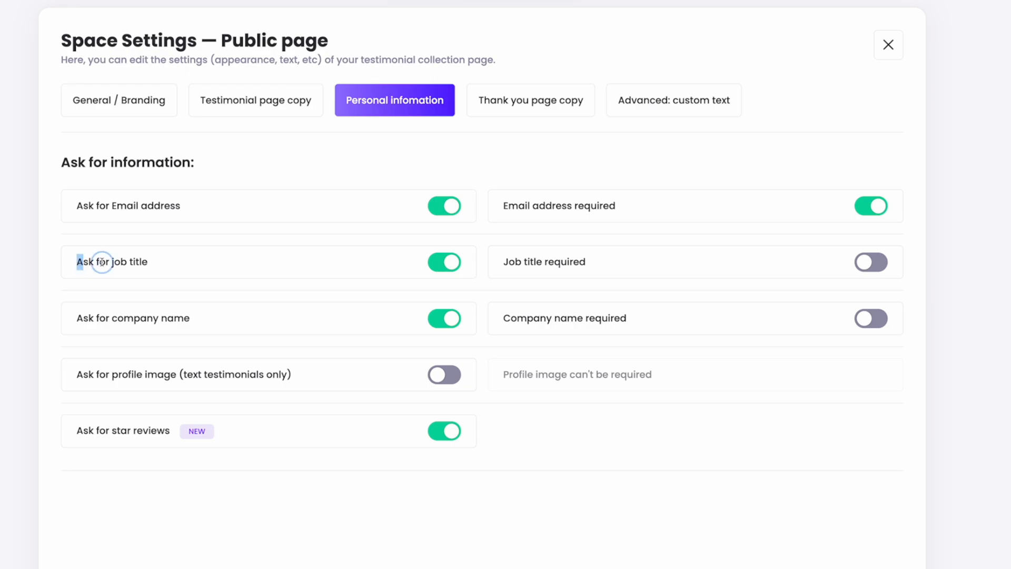
{"action": "left_click", "coordinate": [444, 262]}
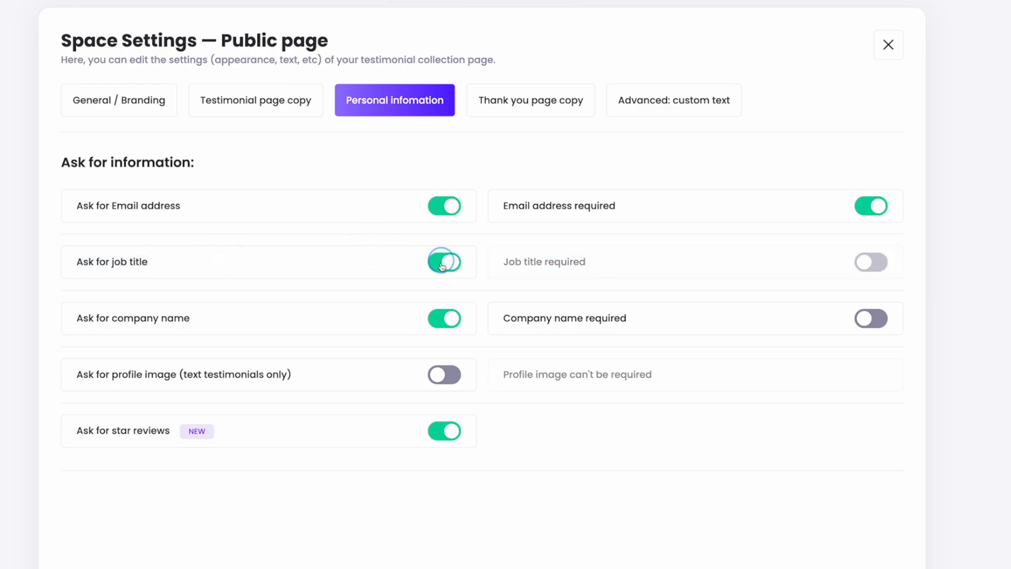
{"action": "left_click", "coordinate": [444, 262]}
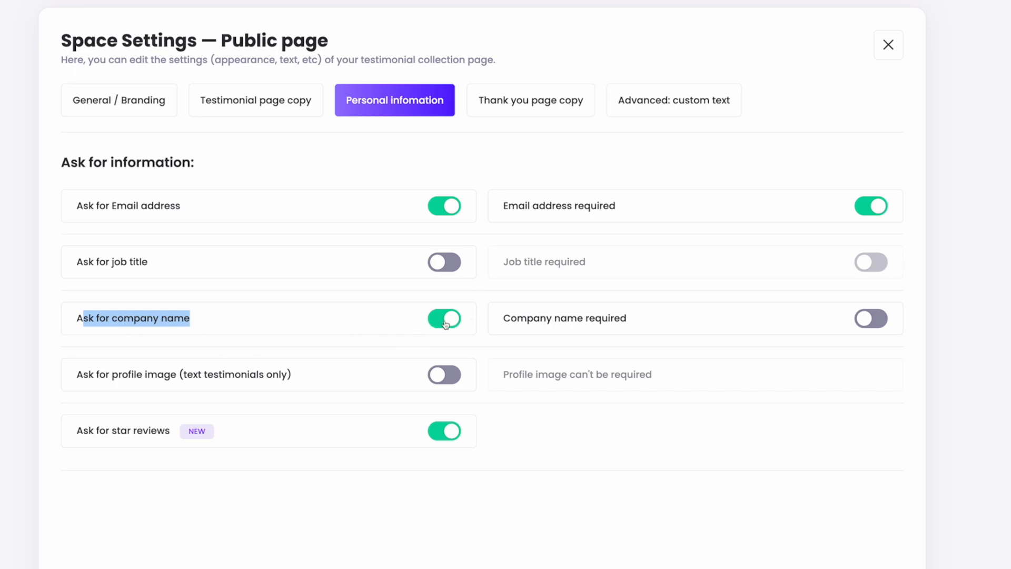
{"action": "left_click", "coordinate": [444, 318]}
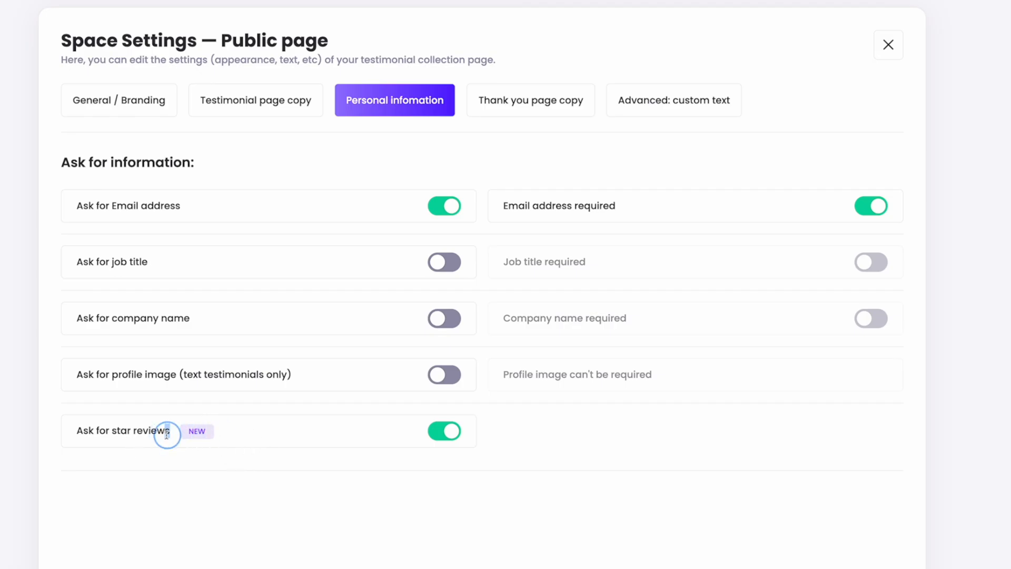
{"action": "key", "text": "cmd+3"}
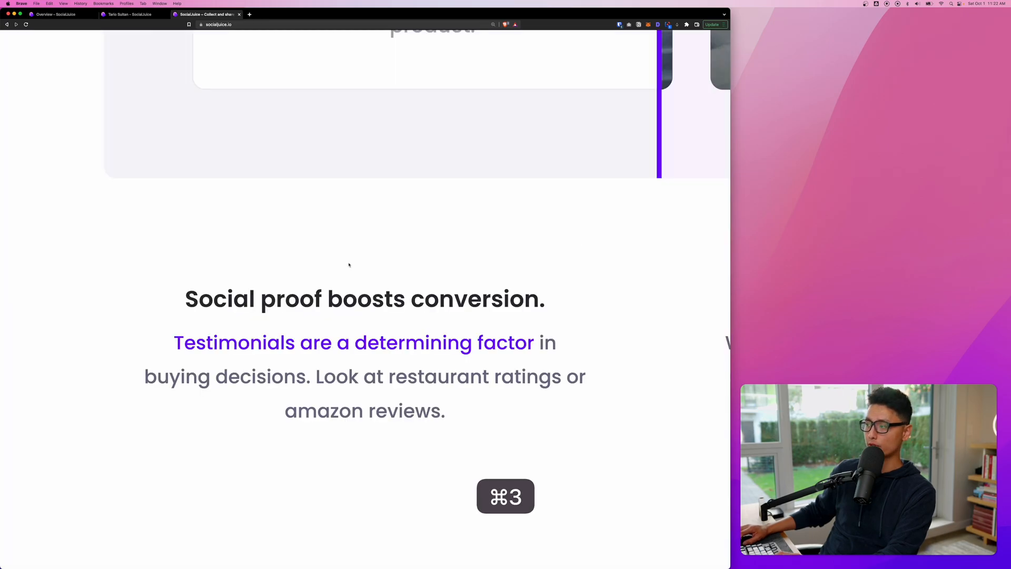
Scroll up the dashboard toward the Qr Code option for the collection page
{"action": "scroll", "scroll_direction": "up", "scroll_amount": 3}
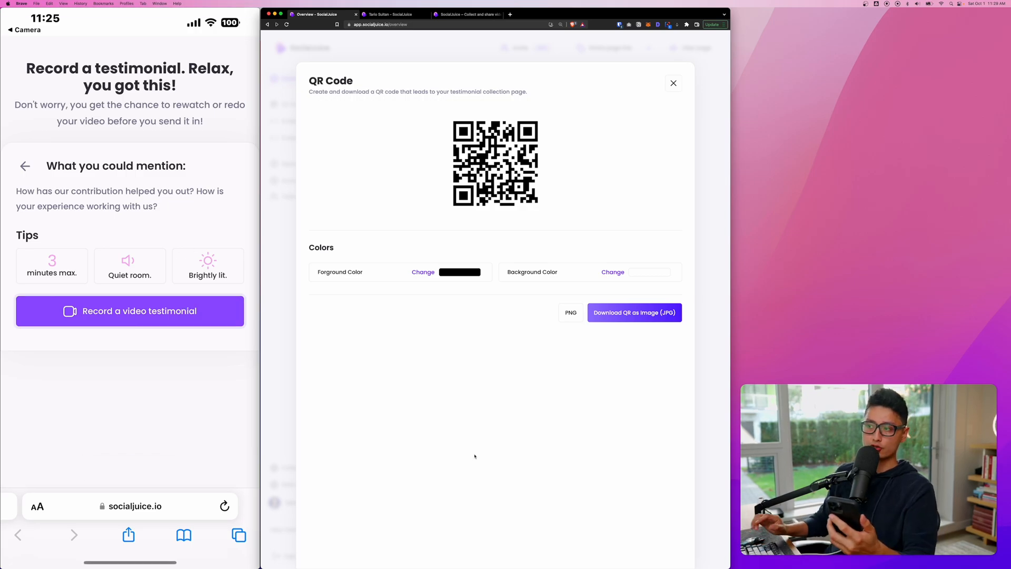
On the phone, record the video testimonial and continue to the last step
{"action": "left_click", "coordinate": [129, 310]}
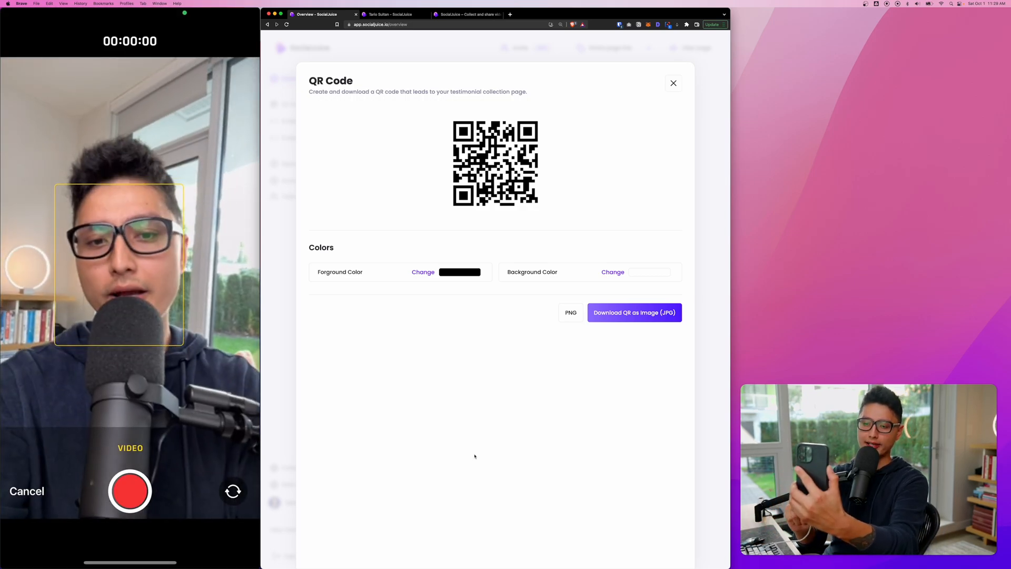
{"action": "left_click", "coordinate": [130, 490]}
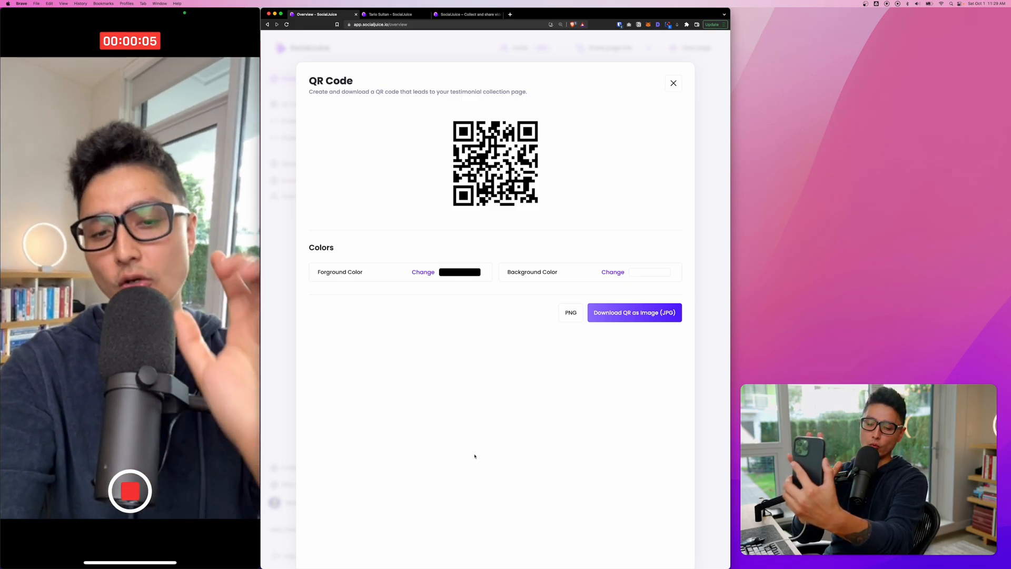
{"action": "left_click", "coordinate": [130, 490]}
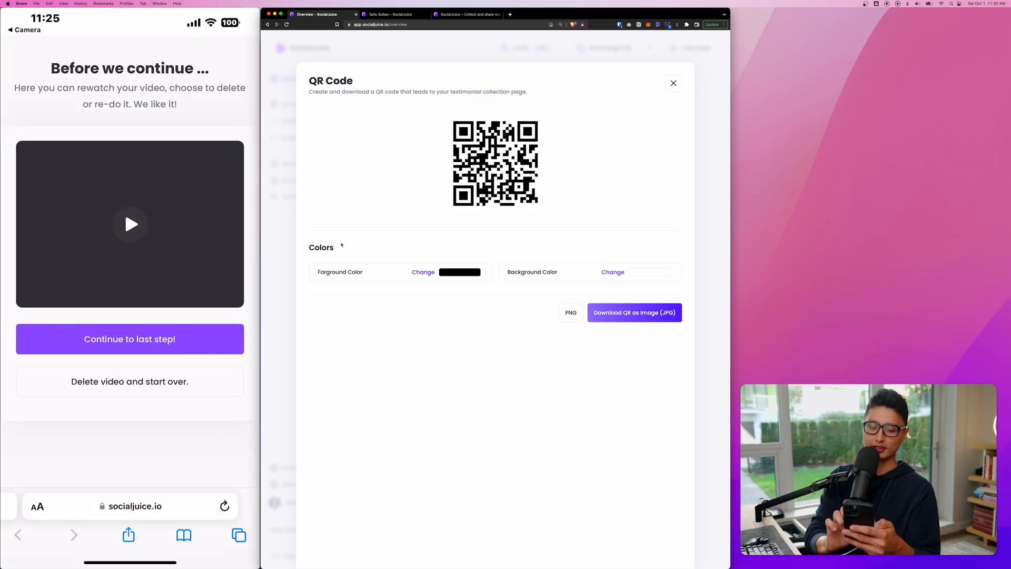
{"action": "left_click", "coordinate": [128, 338]}
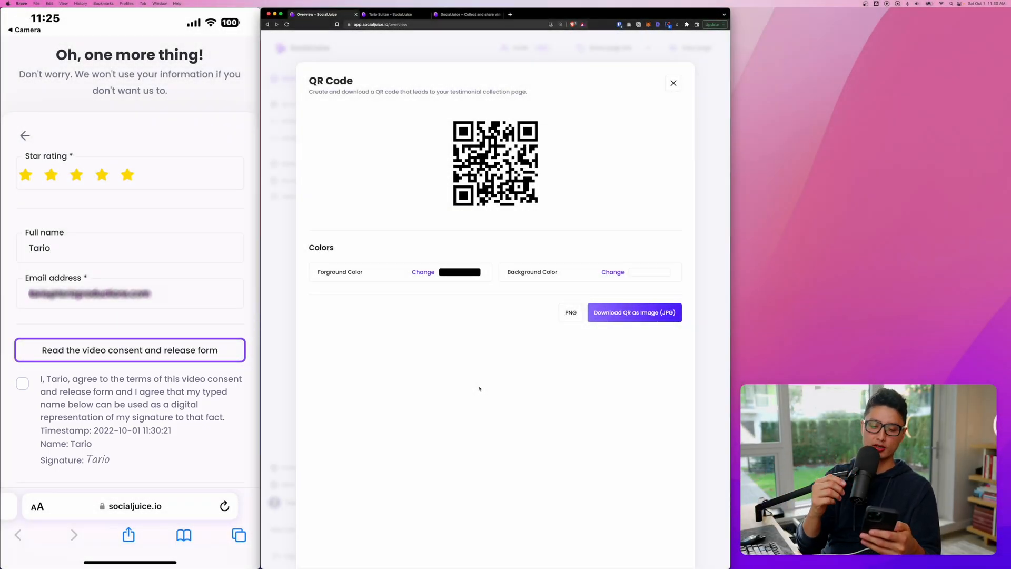
Accept the video consent and release form and send the testimonial, reaching the thank-you screen
{"action": "left_click", "coordinate": [22, 383]}
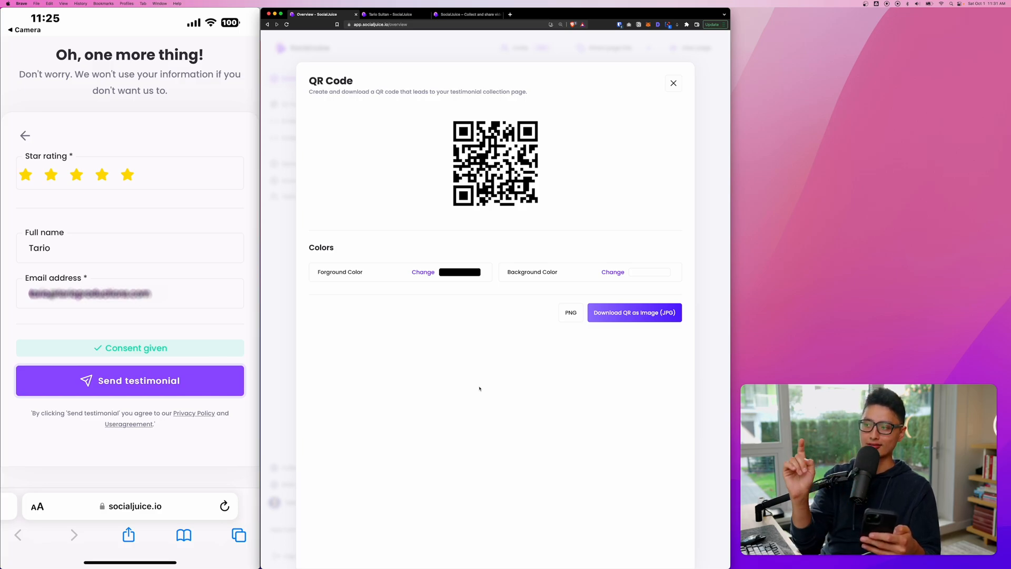
{"action": "left_click", "coordinate": [129, 380]}
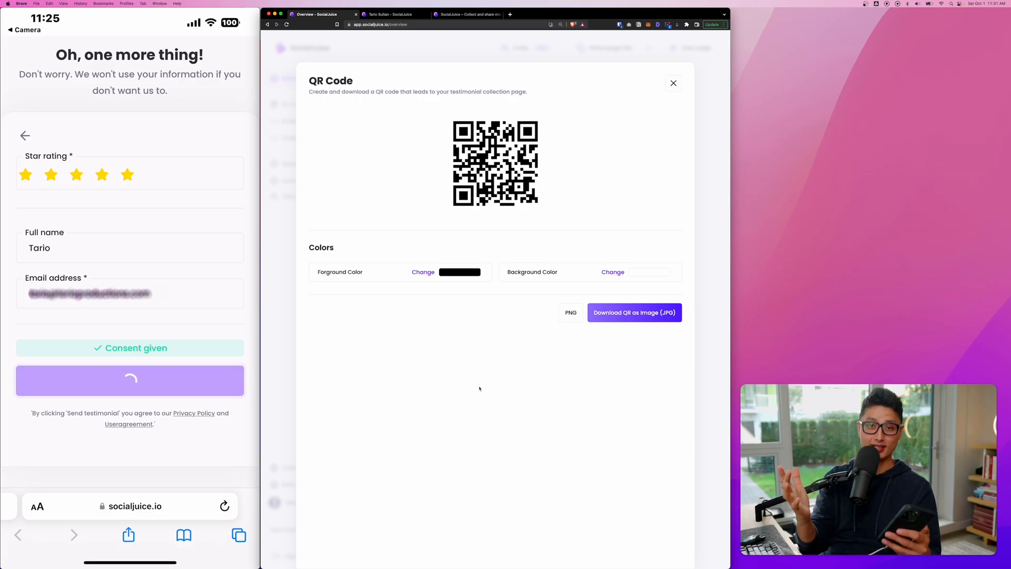
{"action": "left_click", "coordinate": [128, 380]}
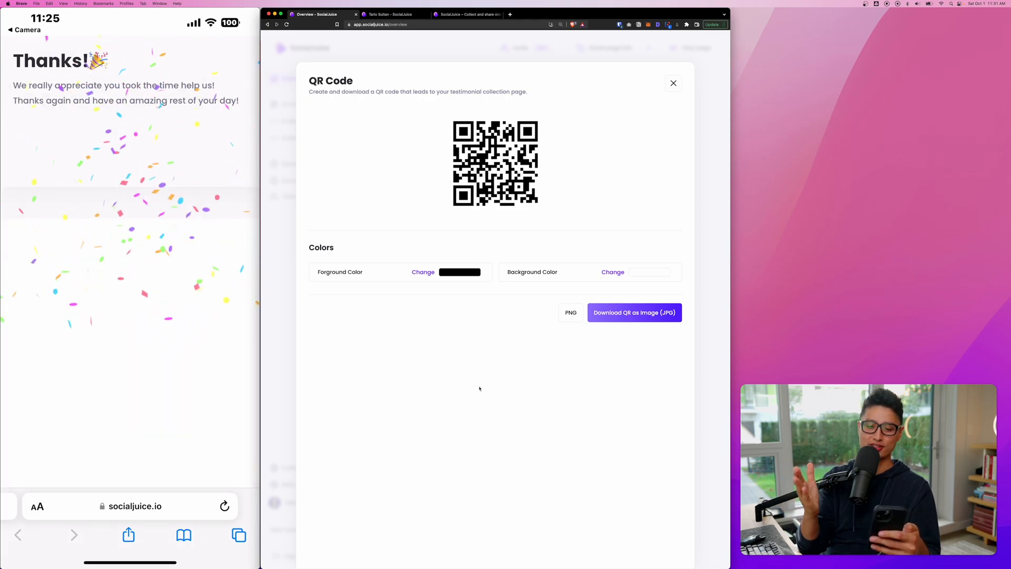
{"action": "left_click", "coordinate": [673, 82]}
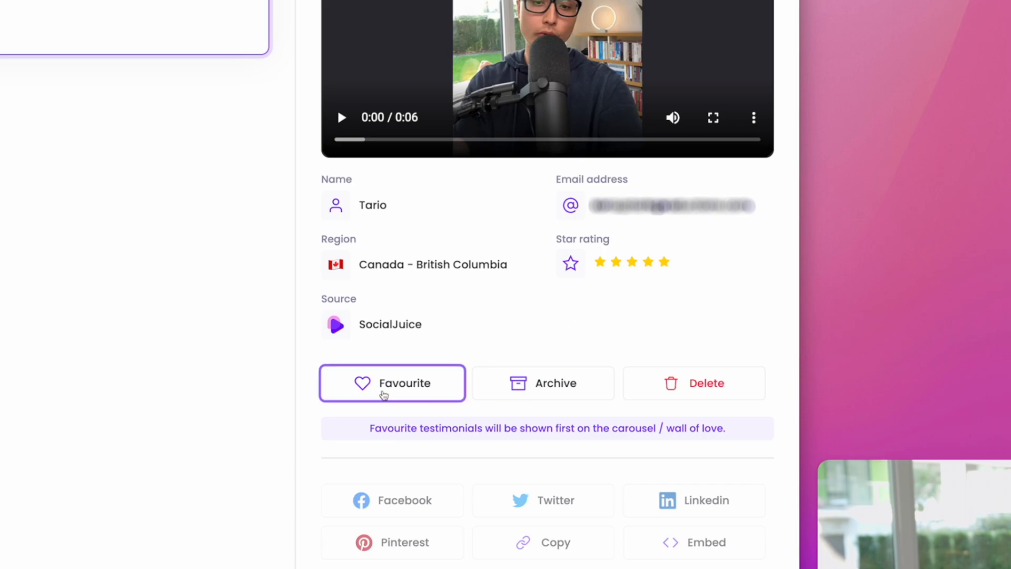
{"action": "mouse_move", "coordinate": [579, 504]}
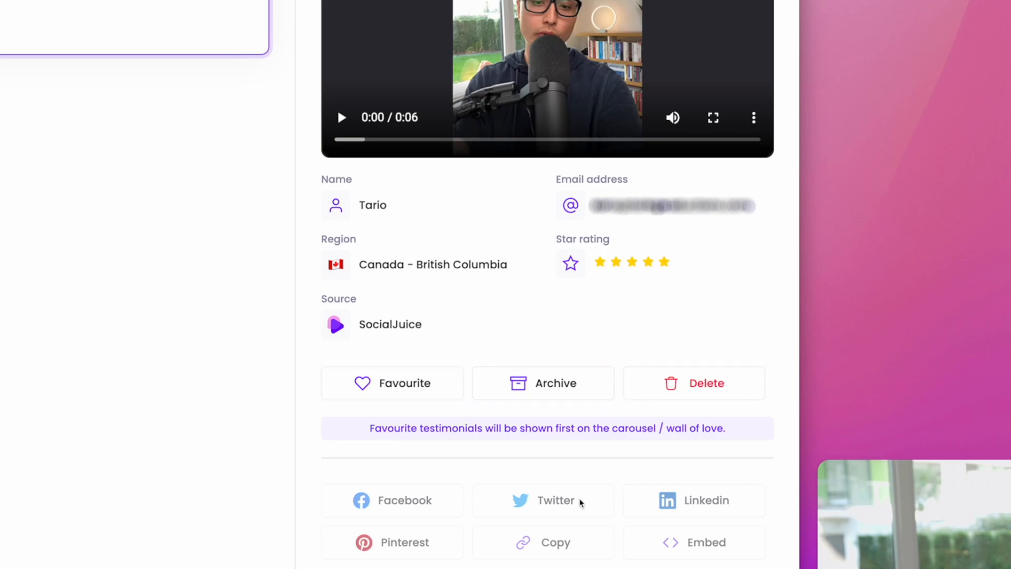
Scroll down Tario's testimonial details to the MP4/GIF downloads, timestamp and consent form
{"action": "scroll", "scroll_direction": "down", "scroll_amount": 3}
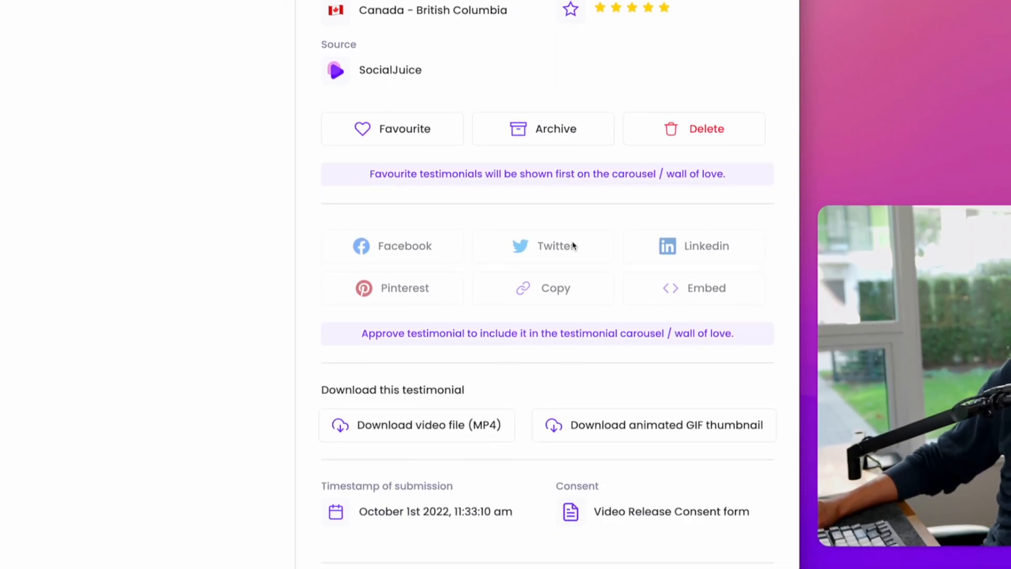
{"action": "mouse_move", "coordinate": [425, 410]}
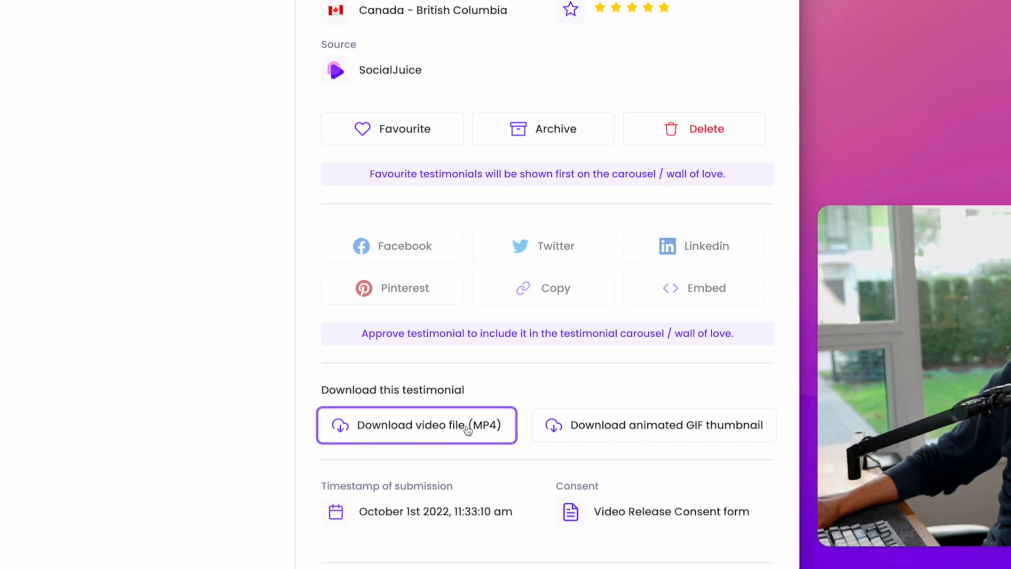
{"action": "mouse_move", "coordinate": [570, 441]}
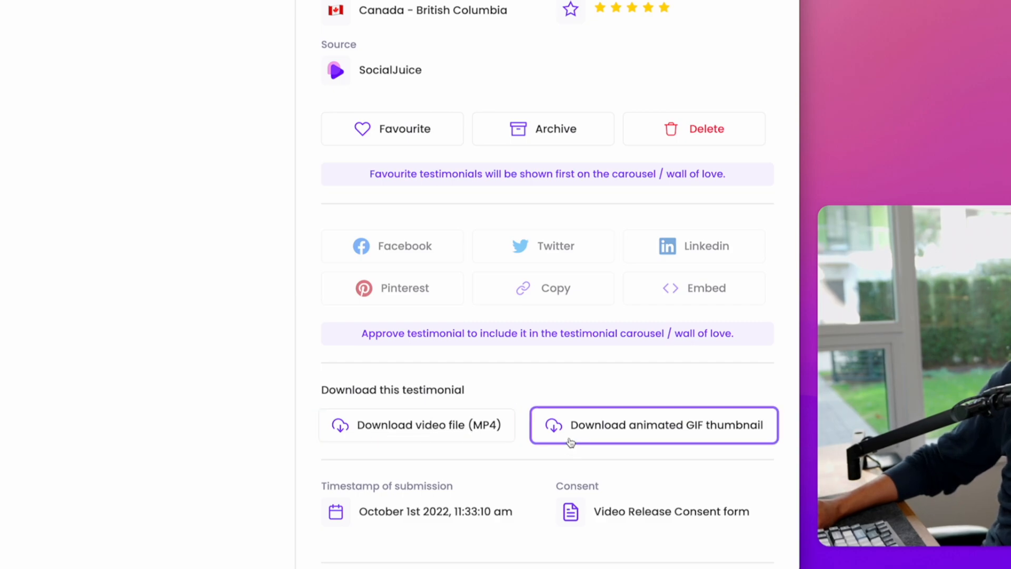
{"action": "mouse_move", "coordinate": [809, 428]}
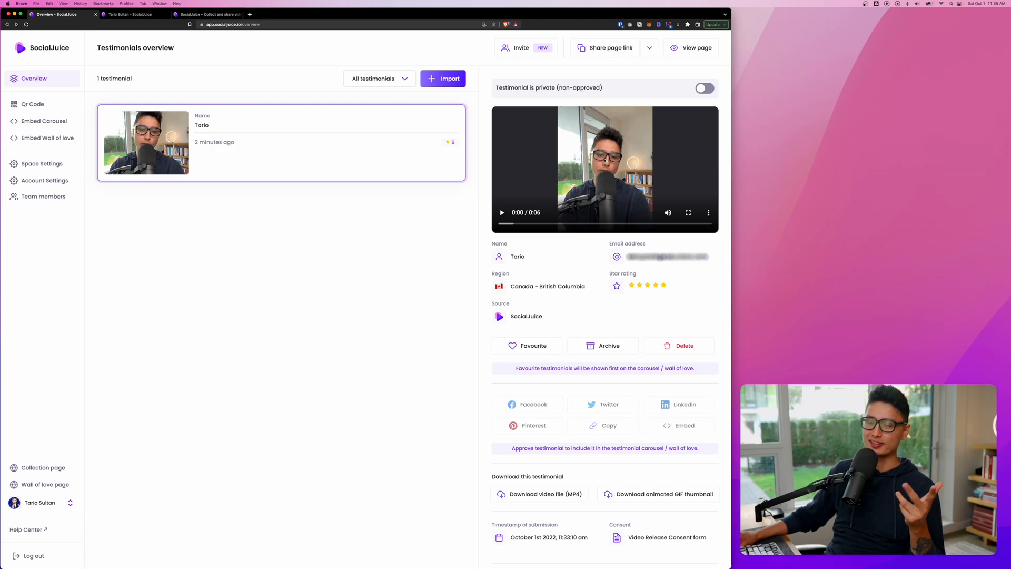
{"action": "mouse_move", "coordinate": [619, 182]}
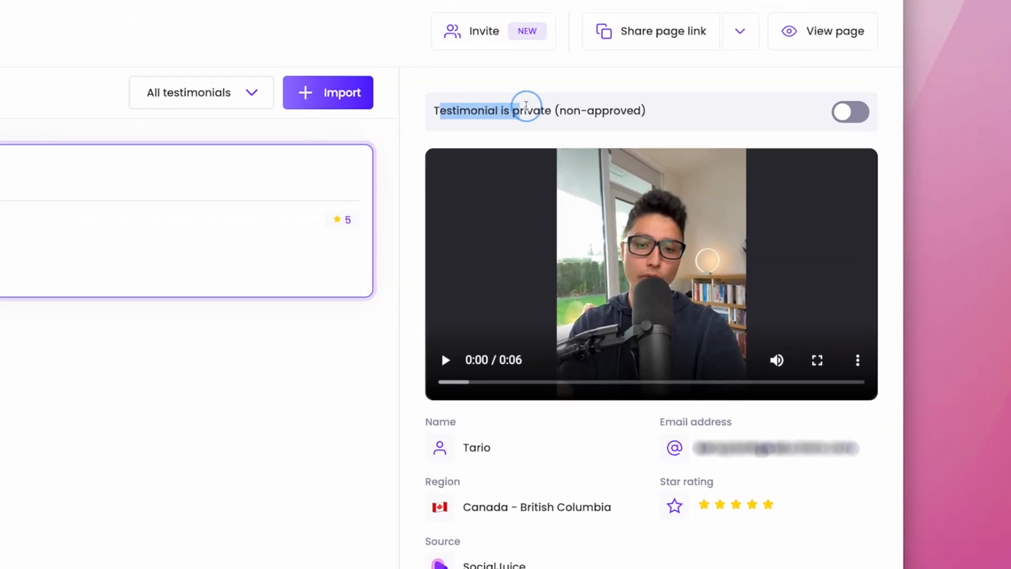
Approve Tario's video testimonial so it becomes public
{"action": "left_click", "coordinate": [851, 112]}
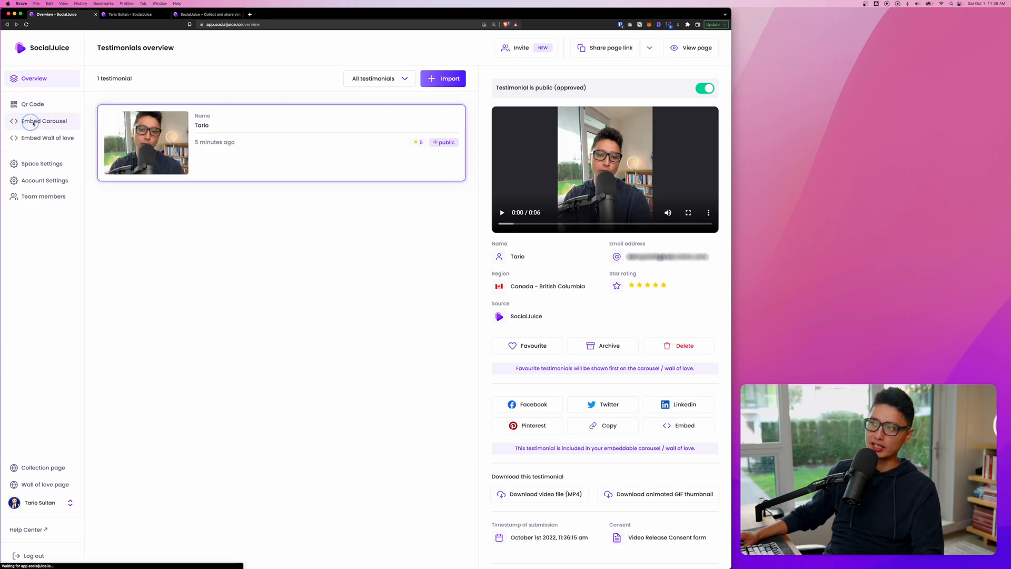
Copy the carousel embed snippet and preview the carousel showing Tario's video
{"action": "left_click", "coordinate": [47, 120]}
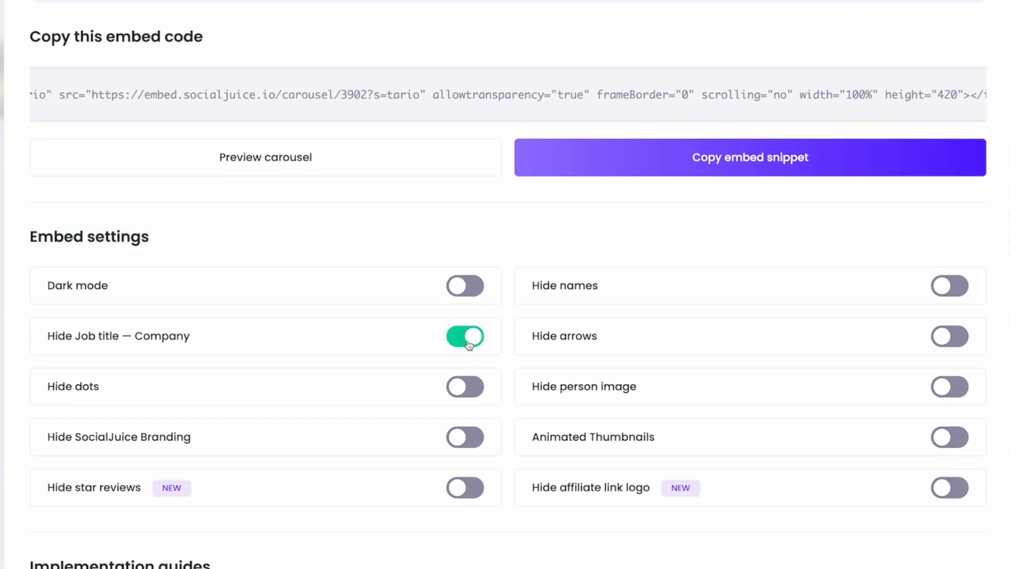
{"action": "mouse_move", "coordinate": [456, 394]}
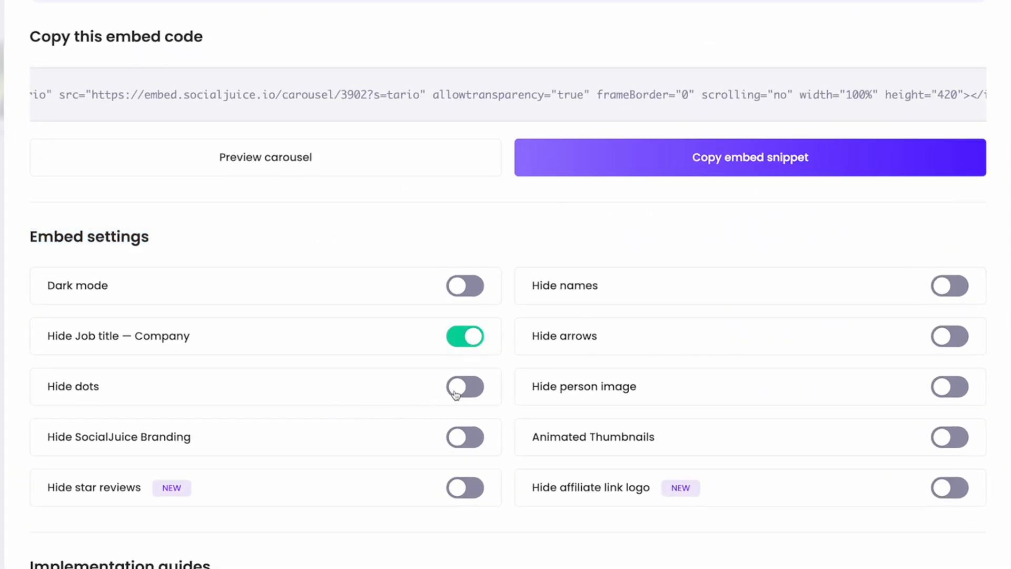
{"action": "mouse_move", "coordinate": [664, 269]}
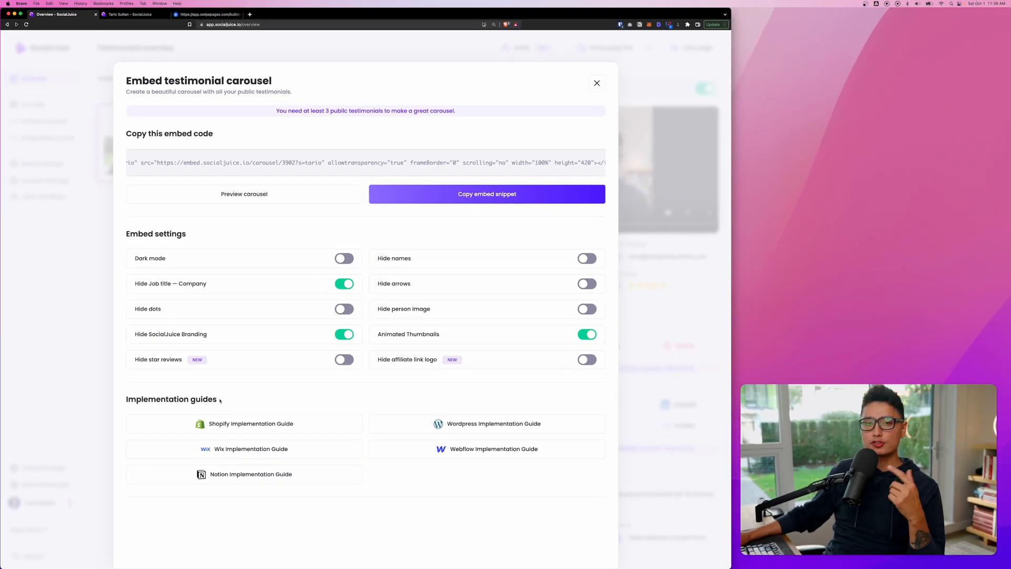
{"action": "mouse_move", "coordinate": [337, 424]}
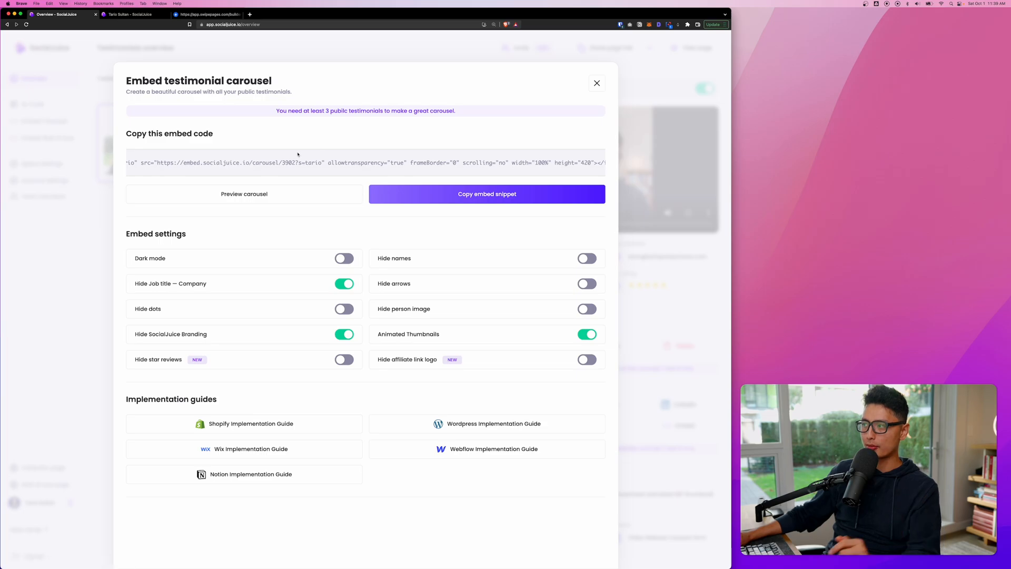
{"action": "left_click", "coordinate": [487, 194]}
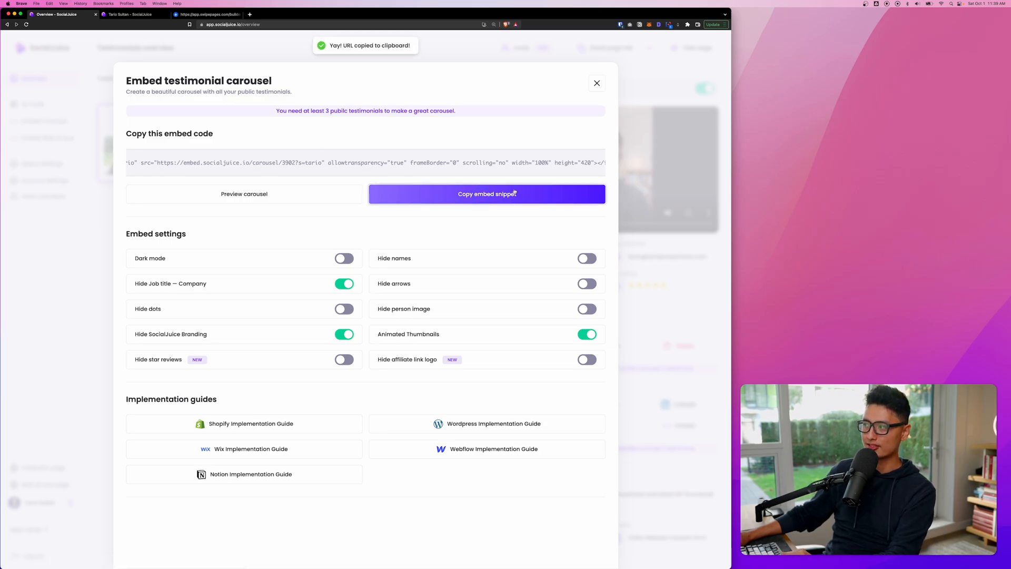
{"action": "left_click", "coordinate": [244, 194]}
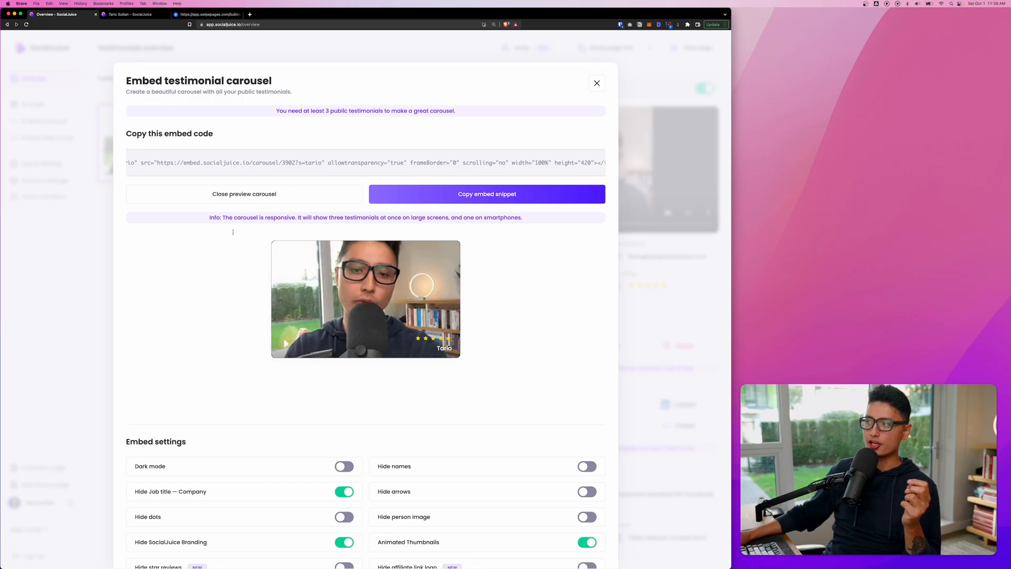
{"action": "mouse_move", "coordinate": [409, 310]}
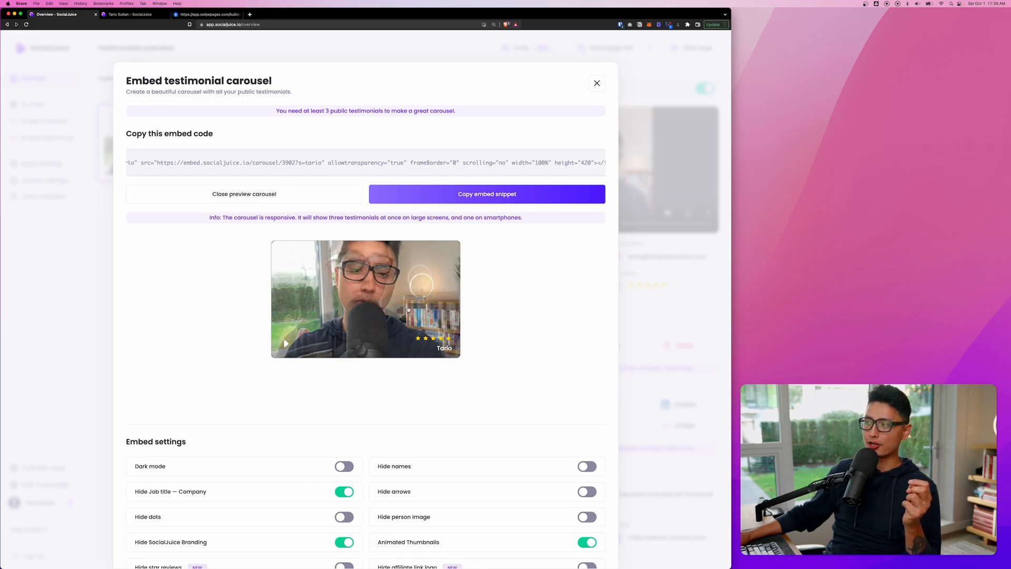
Add an HTML Code module below the testimonials containing the SocialJuice carousel embed code
{"action": "left_click", "coordinate": [207, 14]}
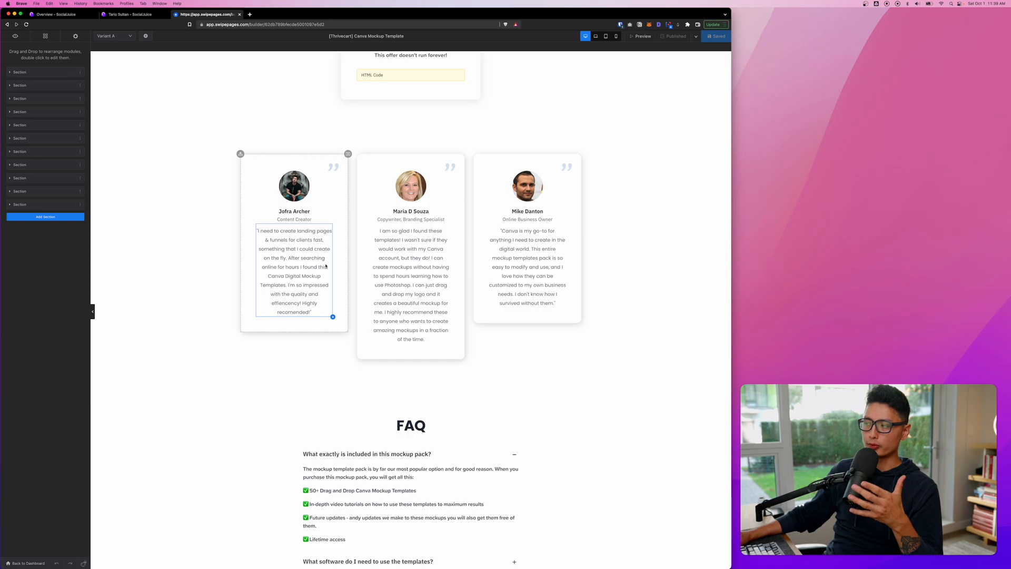
{"action": "left_click", "coordinate": [409, 284]}
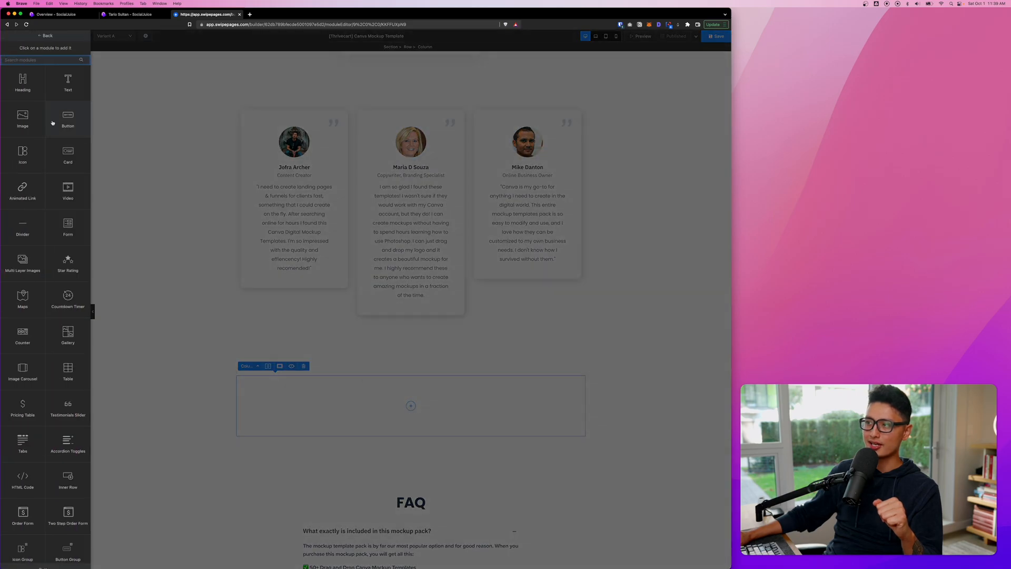
{"action": "type", "text": "html"}
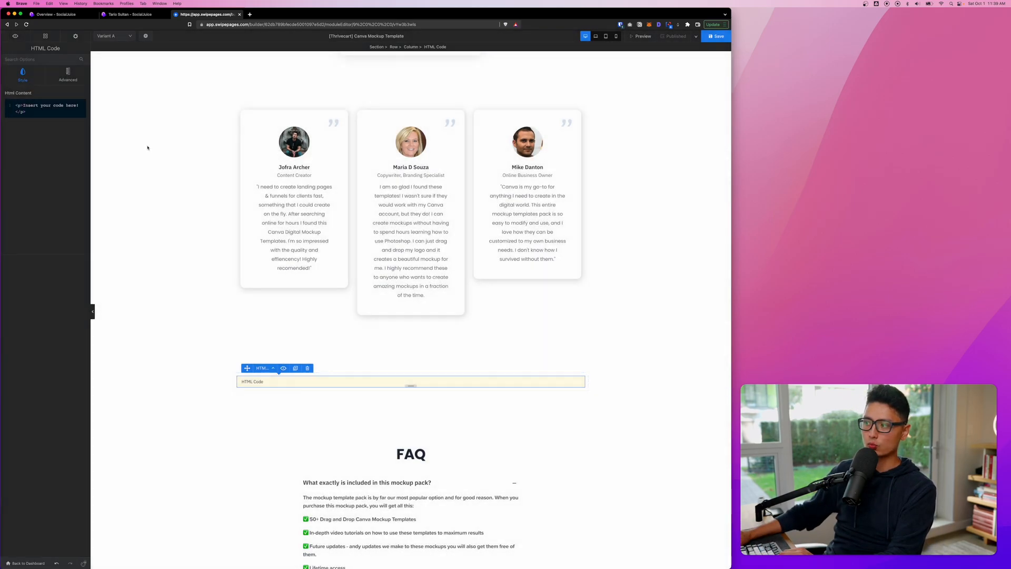
{"action": "left_click", "coordinate": [411, 381]}
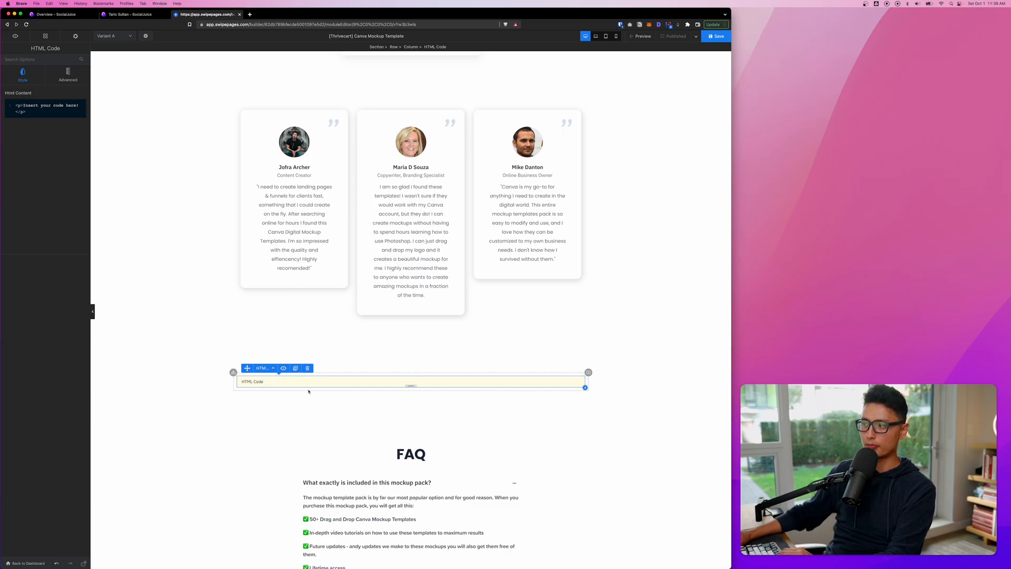
{"action": "key", "text": "cmd+v"}
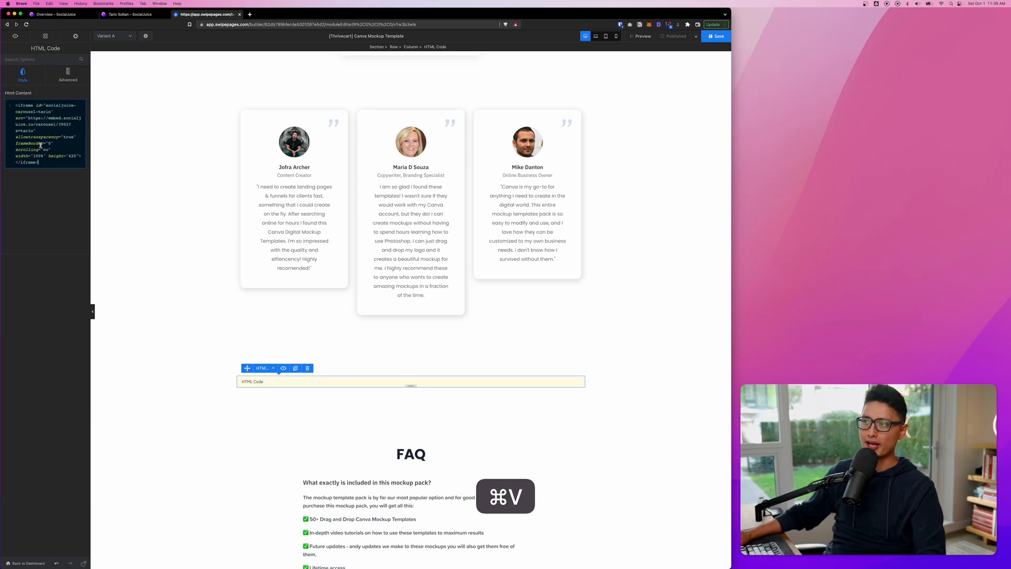